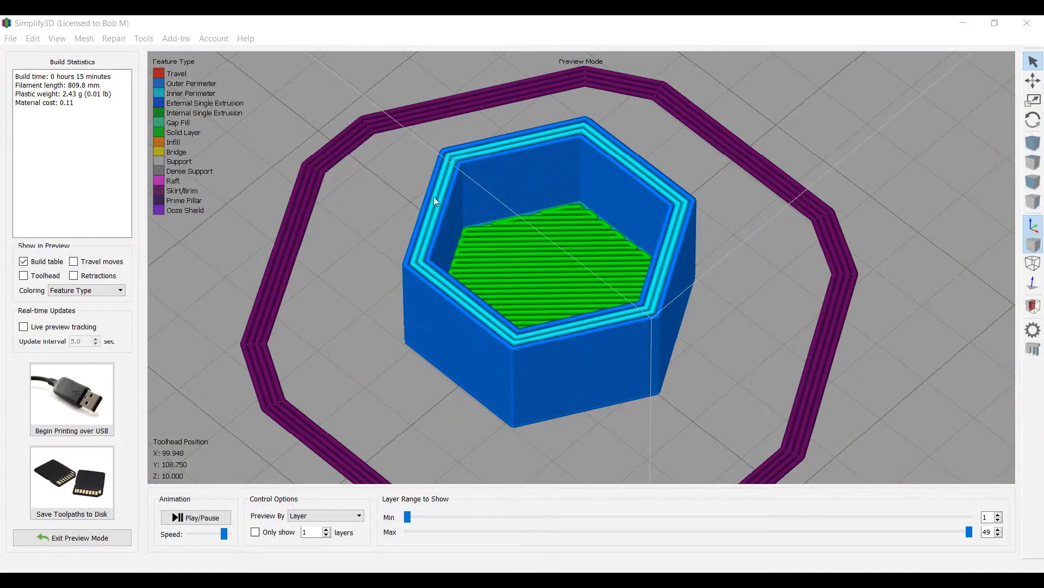
{"action": "mouse_move", "coordinate": [428, 198]}
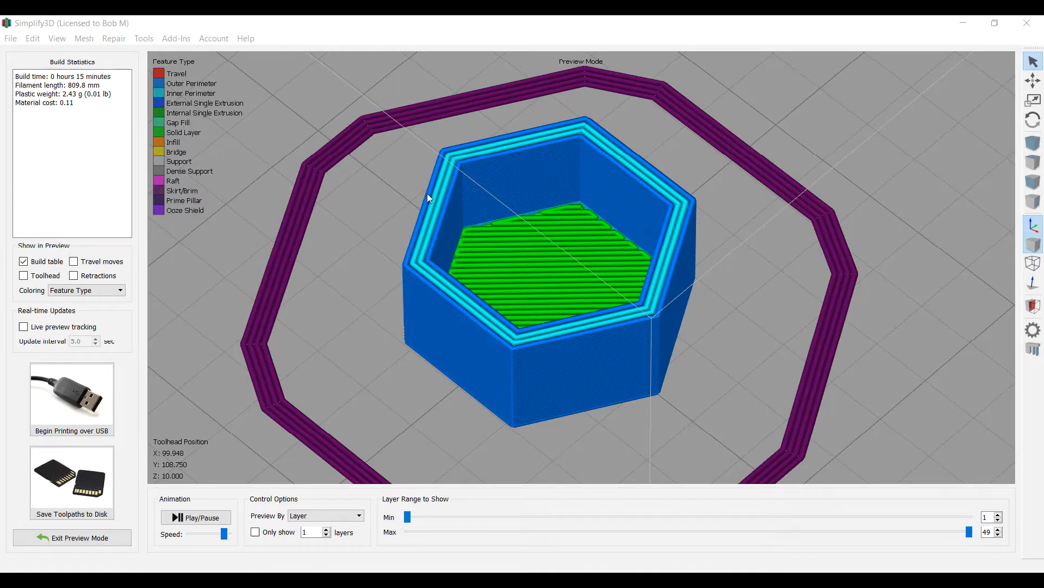
{"action": "mouse_move", "coordinate": [413, 207]}
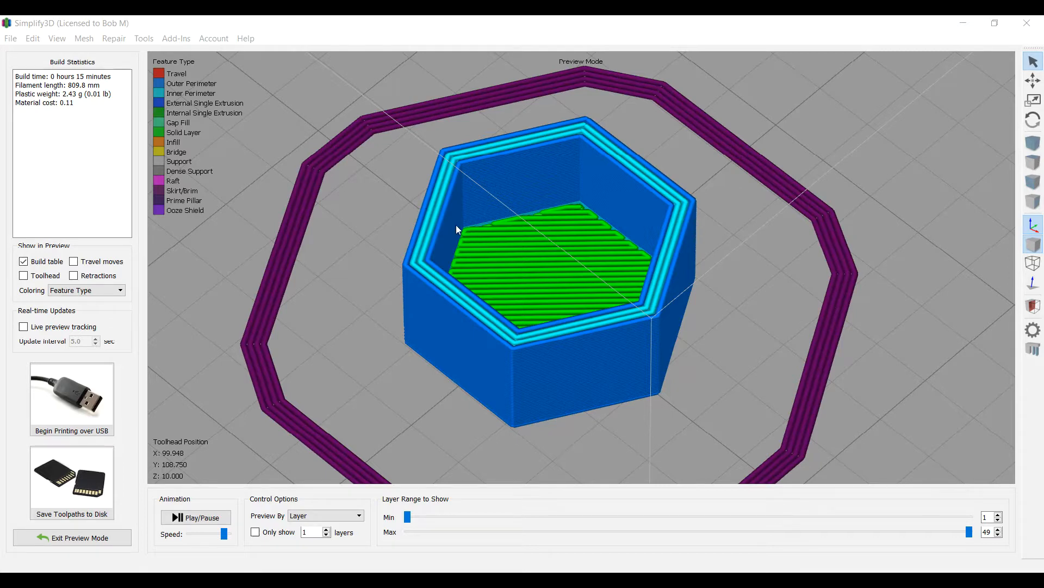
{"action": "mouse_move", "coordinate": [440, 176]}
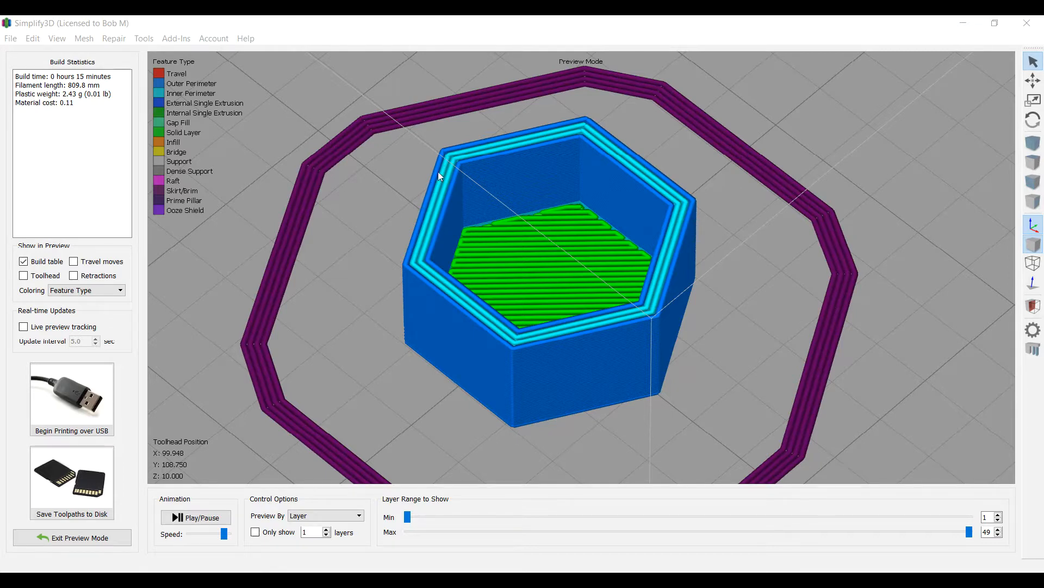
{"action": "mouse_move", "coordinate": [445, 166]}
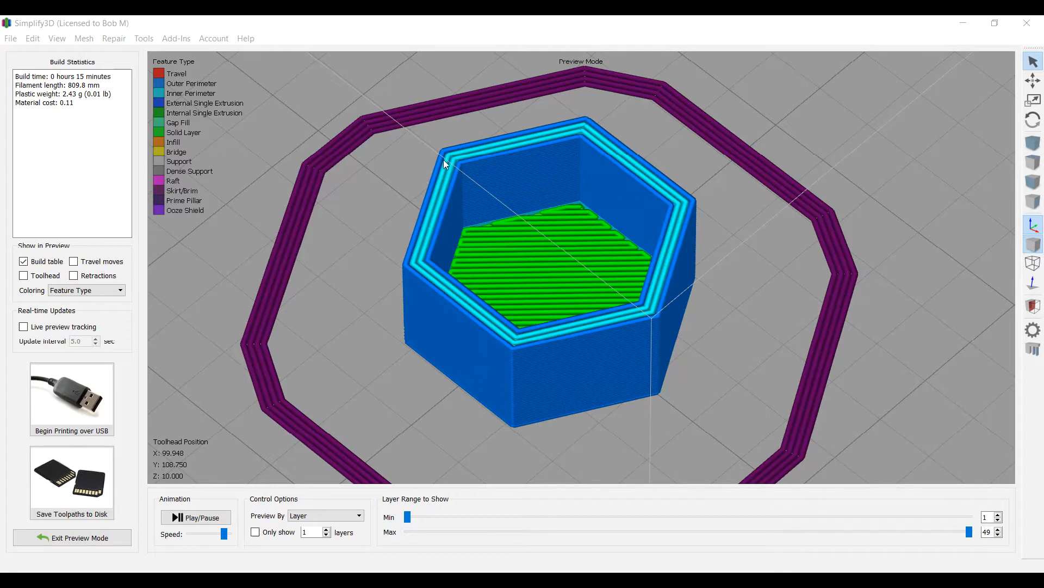
{"action": "mouse_move", "coordinate": [439, 182]}
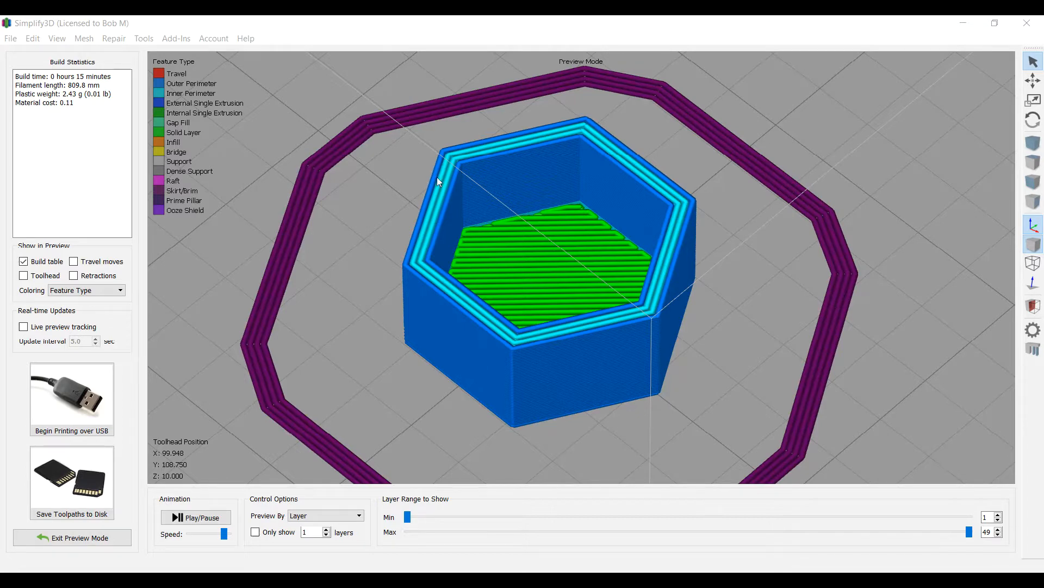
{"action": "mouse_move", "coordinate": [429, 198]}
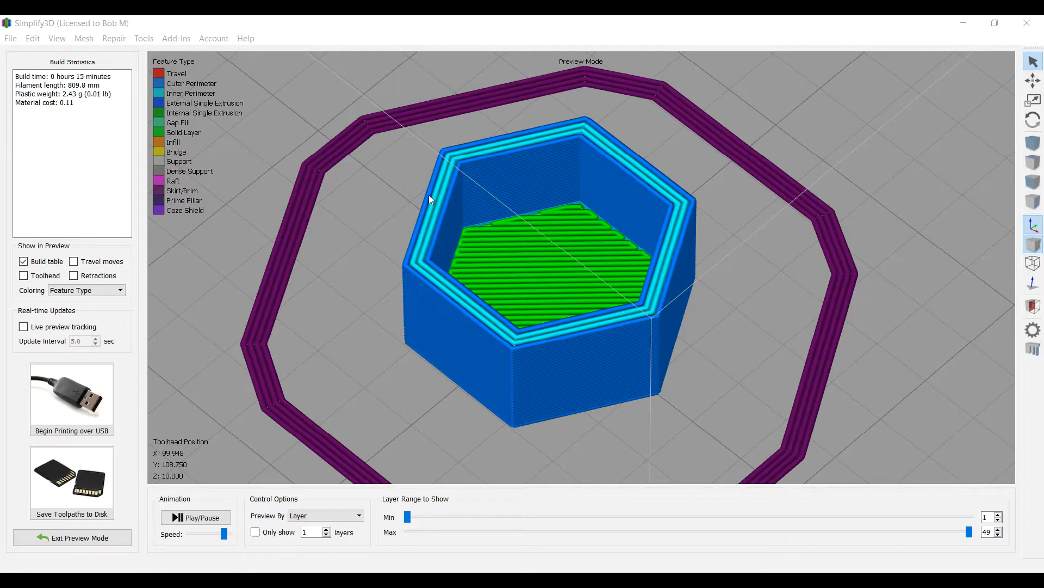
{"action": "mouse_move", "coordinate": [450, 203]}
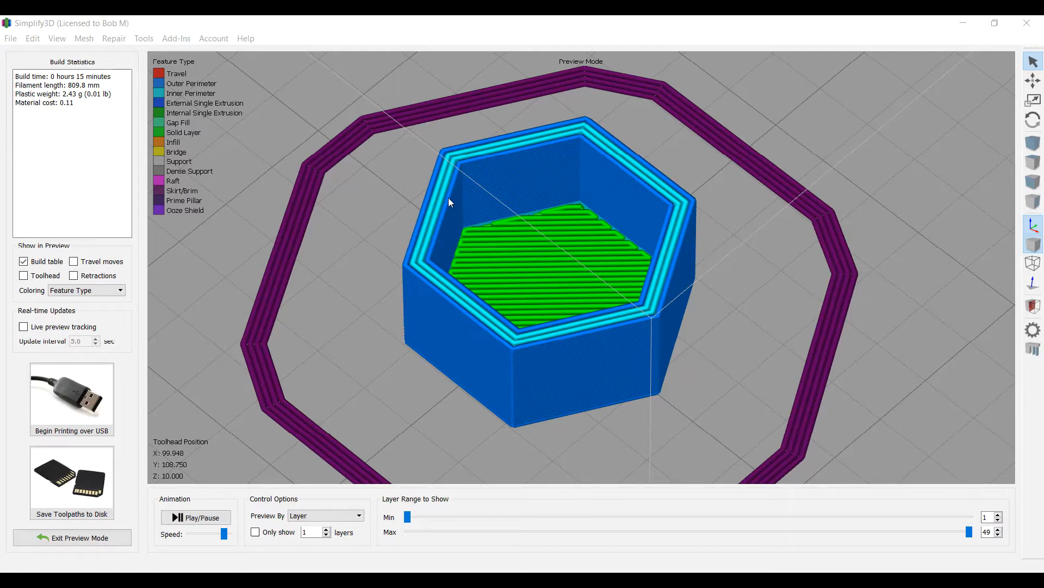
{"action": "mouse_move", "coordinate": [446, 208]}
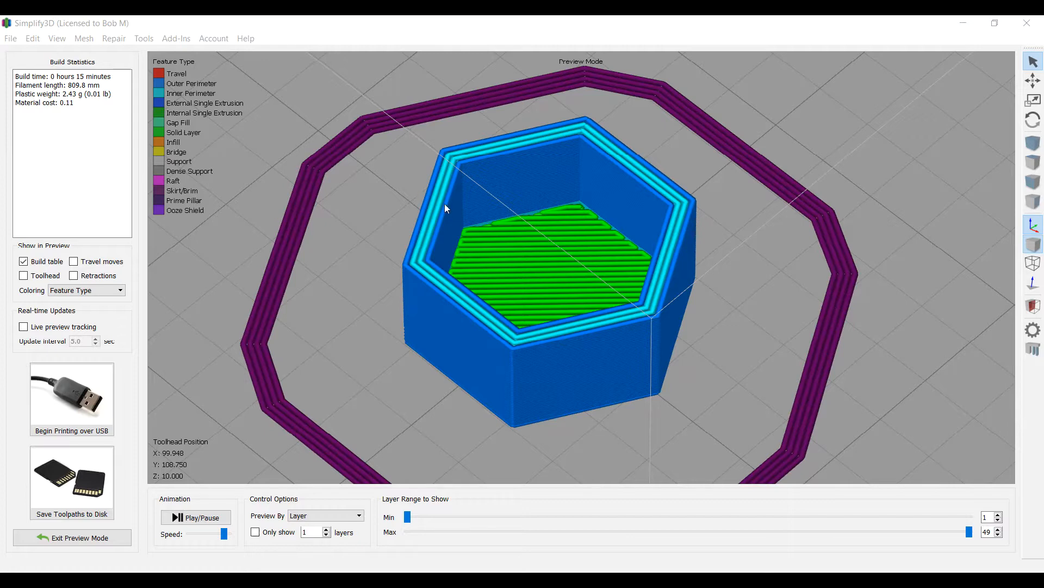
{"action": "mouse_move", "coordinate": [669, 215]}
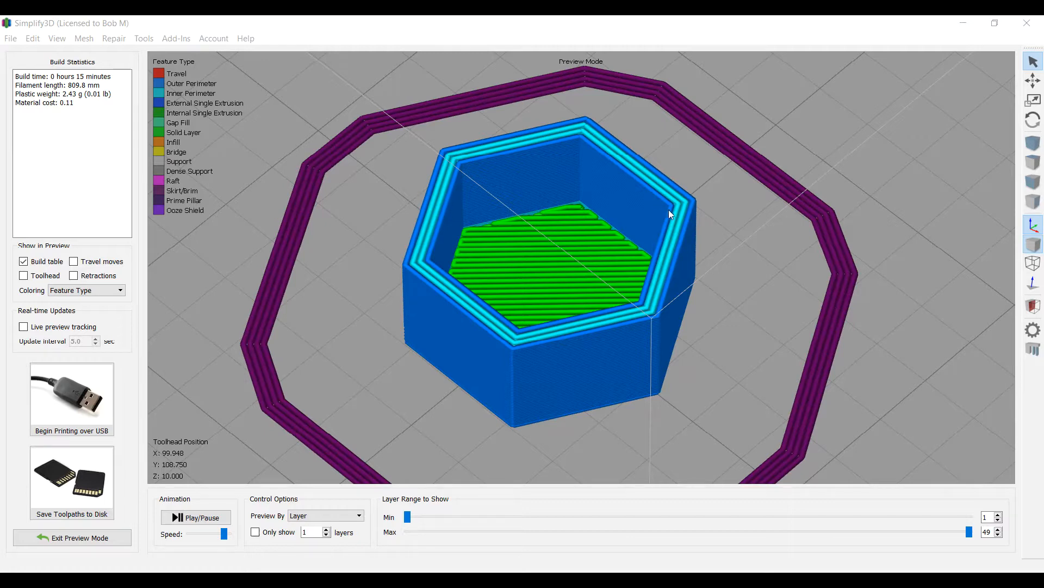
{"action": "mouse_move", "coordinate": [582, 152]}
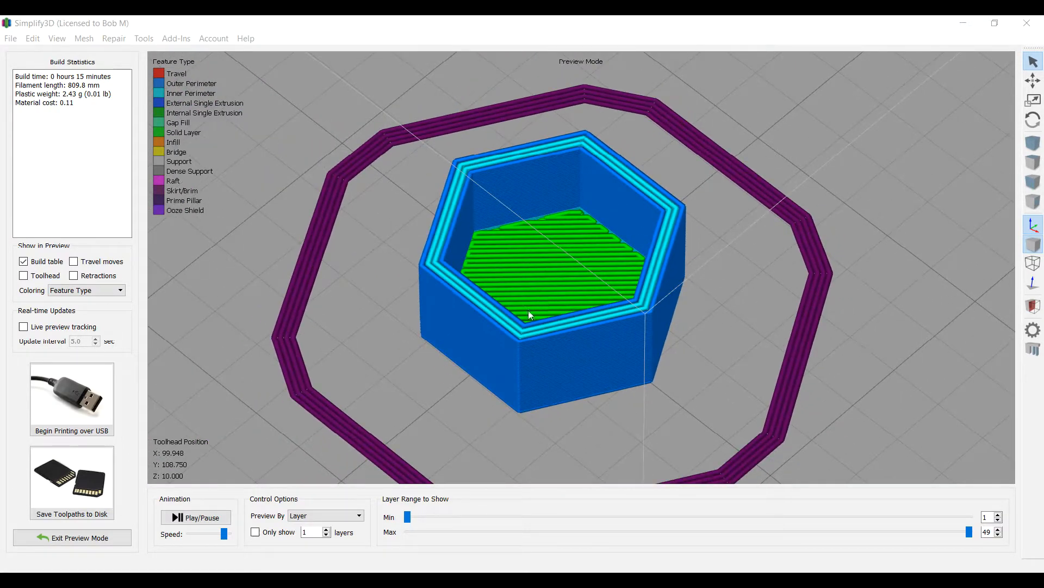
- Exit the toolpath preview and review the 3DWOX1 0.5 Nozzle process's extruder settings
{"action": "left_click", "coordinate": [80, 538]}
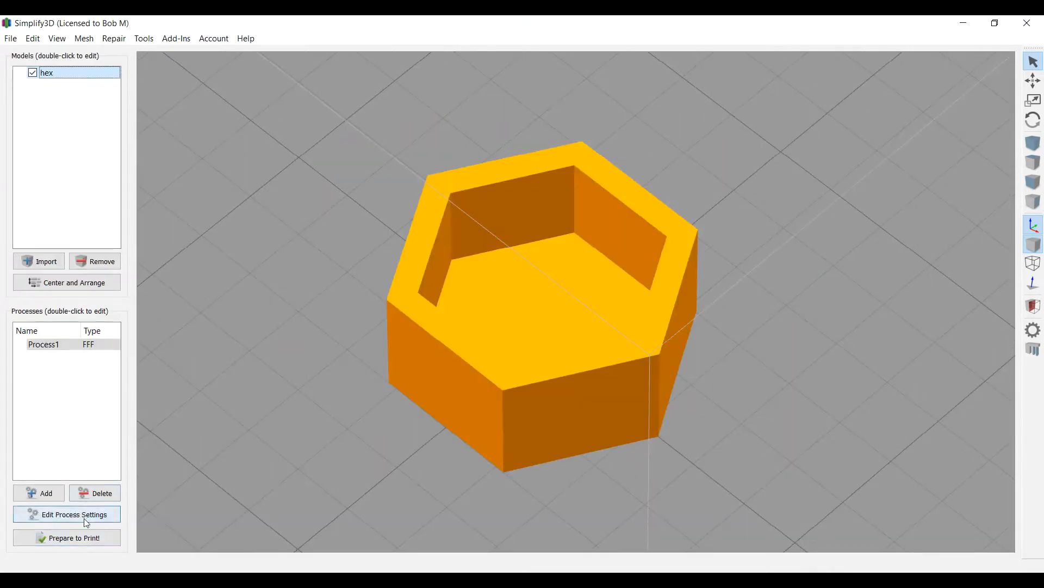
{"action": "left_click", "coordinate": [66, 513]}
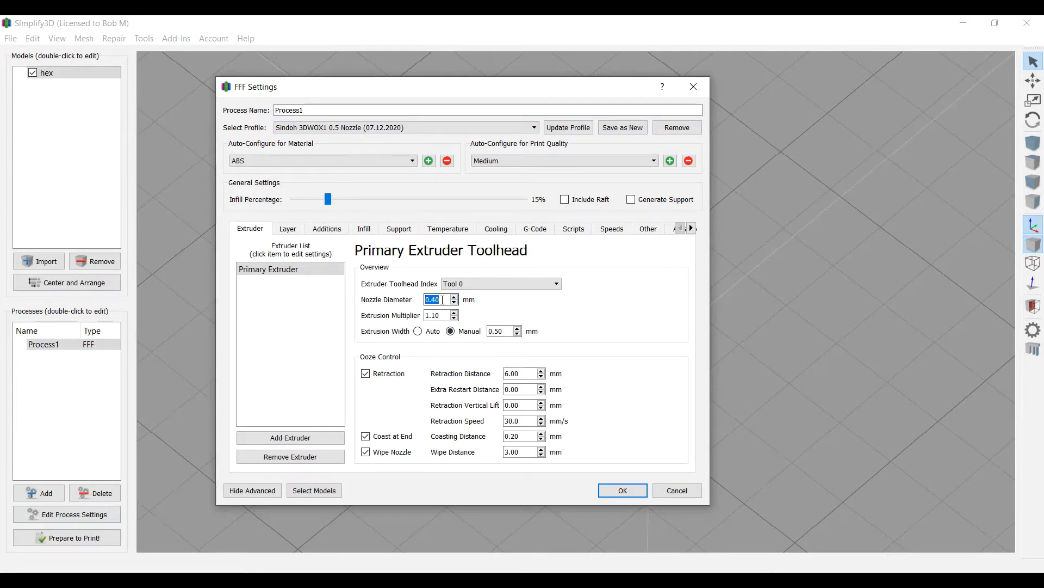
{"action": "mouse_move", "coordinate": [606, 338]}
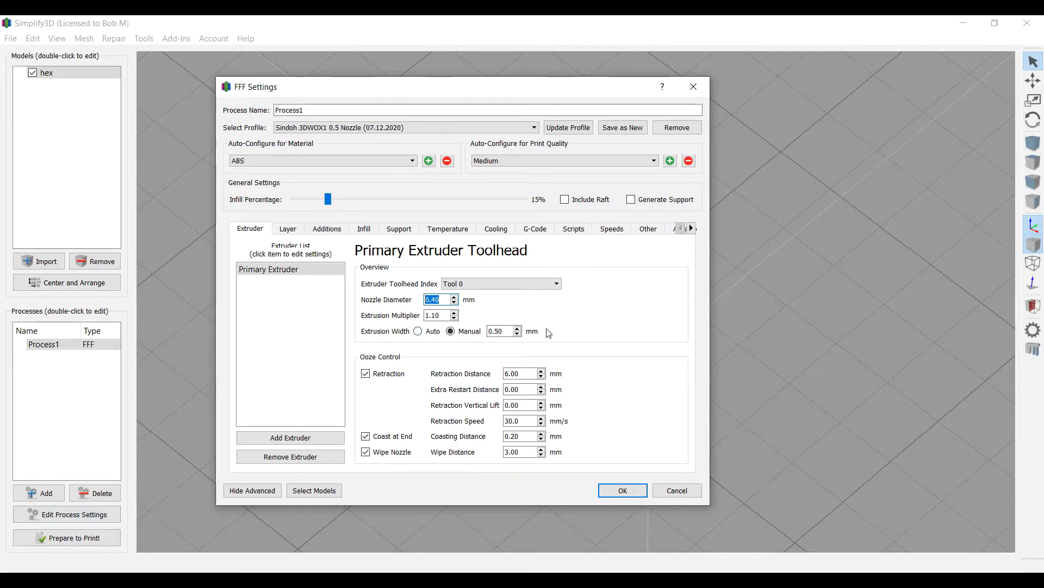
{"action": "mouse_move", "coordinate": [540, 332]}
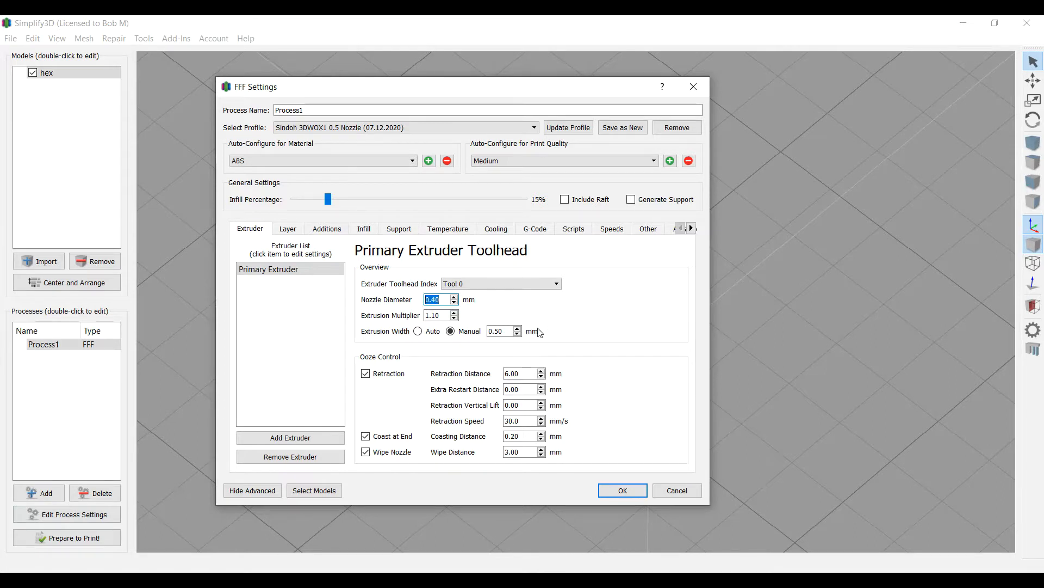
{"action": "mouse_move", "coordinate": [598, 348]}
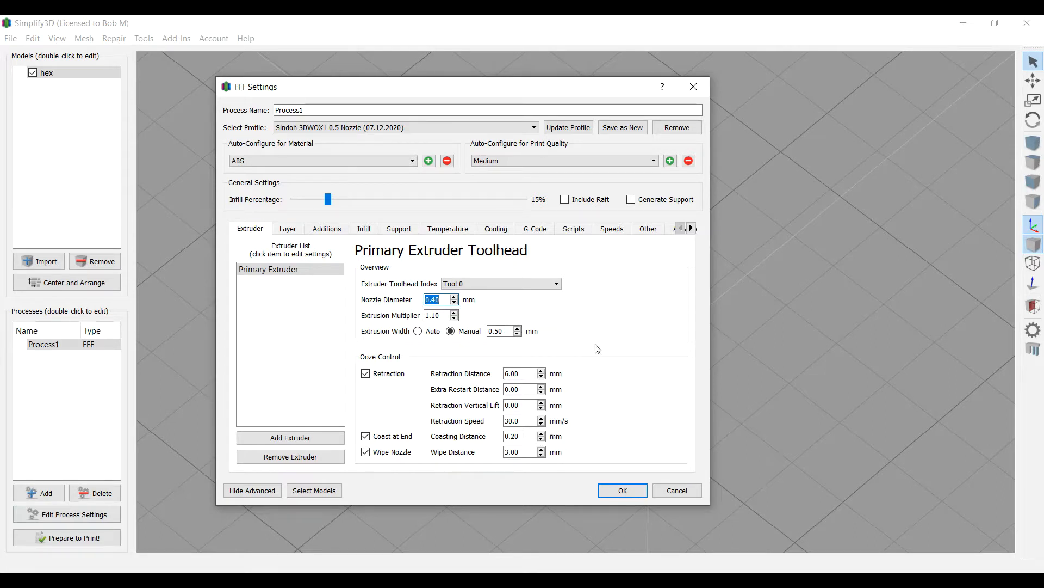
{"action": "mouse_move", "coordinate": [613, 436]}
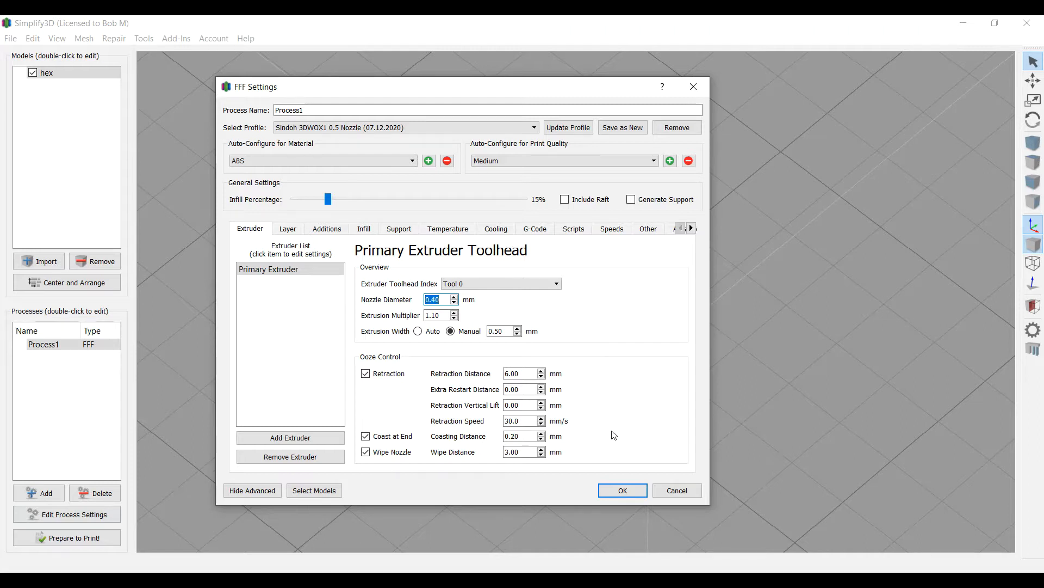
{"action": "mouse_move", "coordinate": [613, 509]}
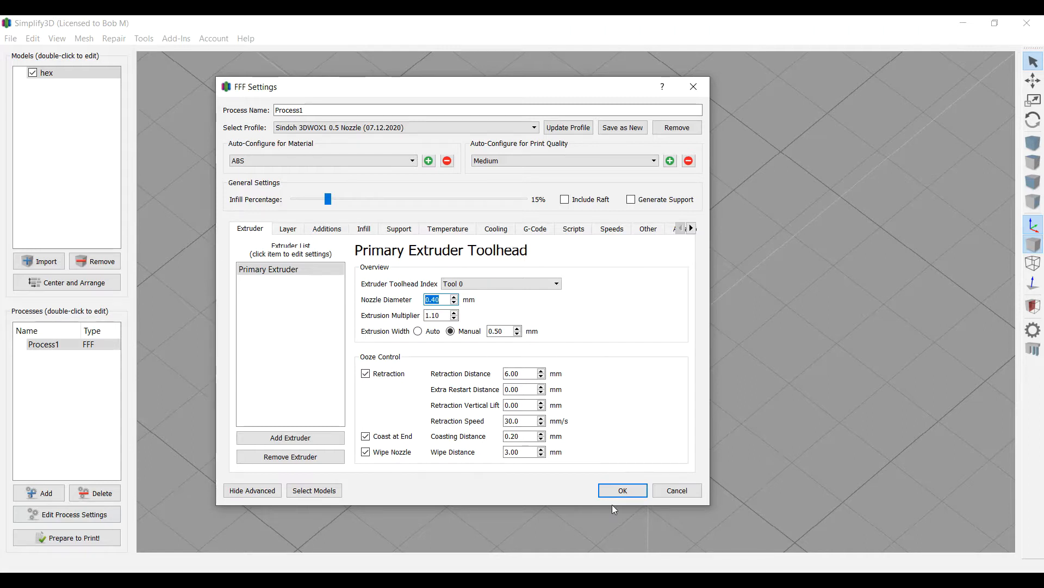
{"action": "left_click", "coordinate": [621, 490]}
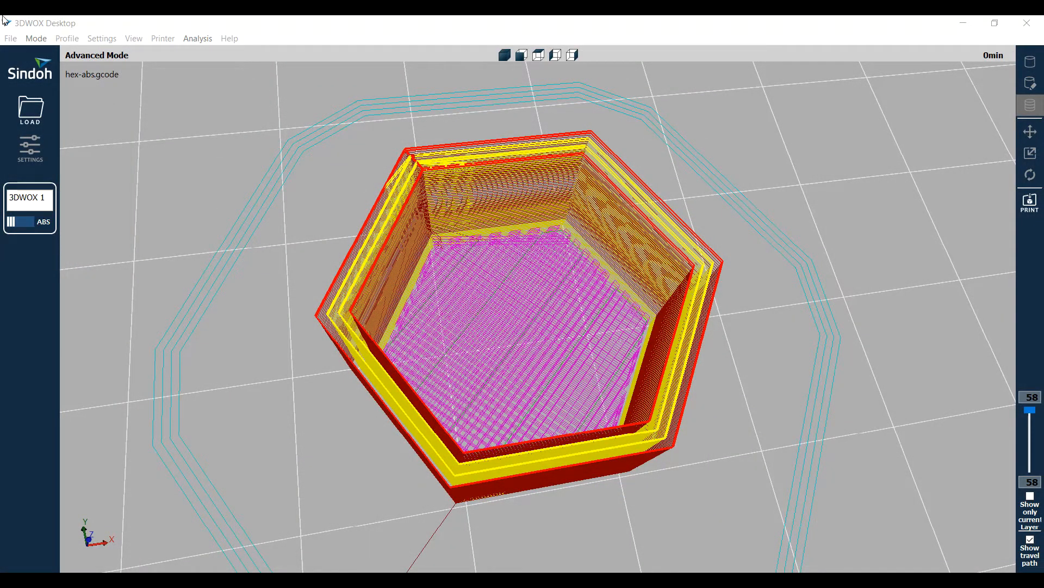
{"action": "mouse_move", "coordinate": [599, 345]}
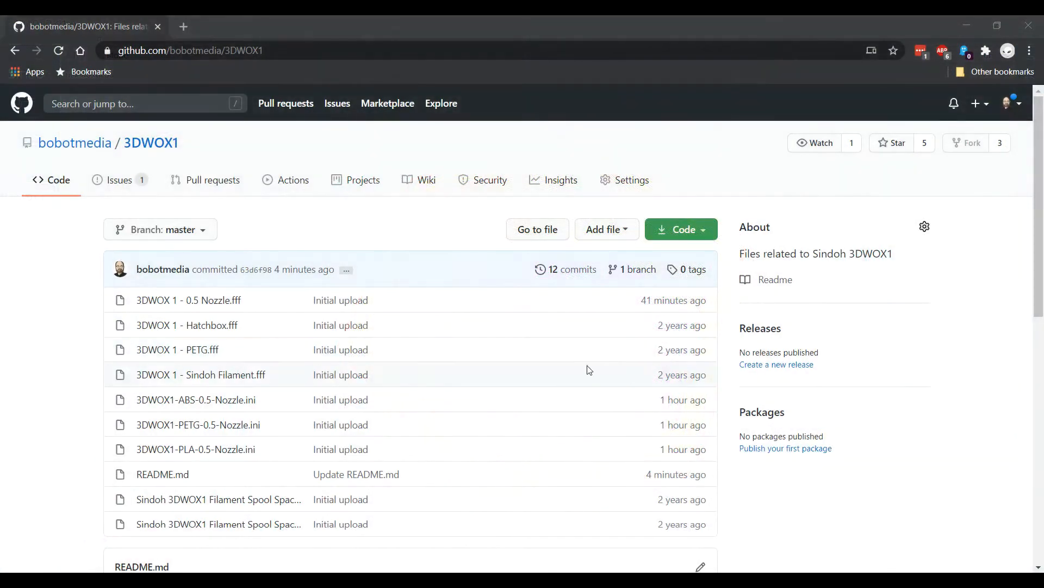
{"action": "mouse_move", "coordinate": [420, 342]}
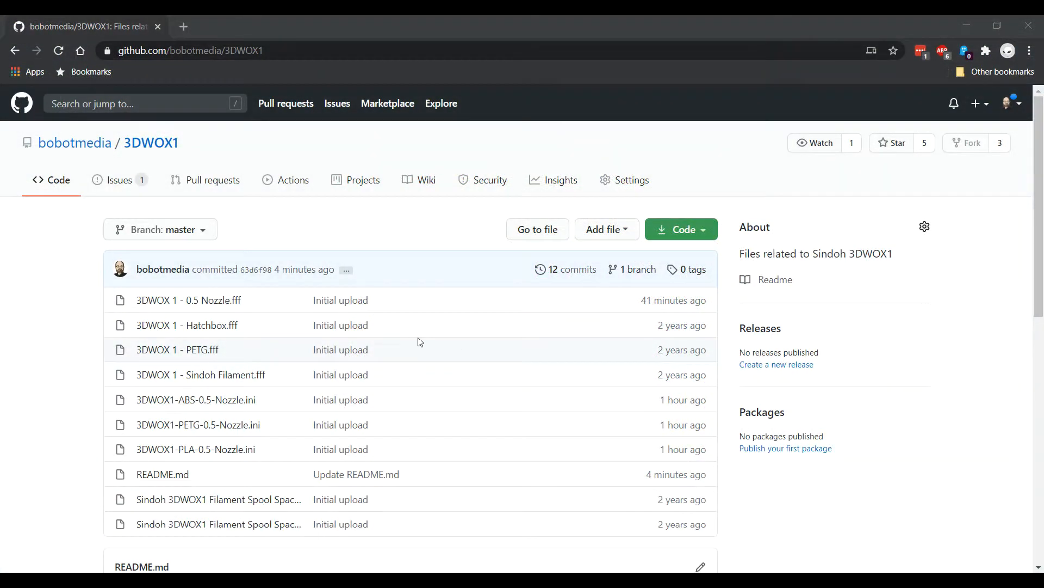
{"action": "mouse_move", "coordinate": [412, 329]}
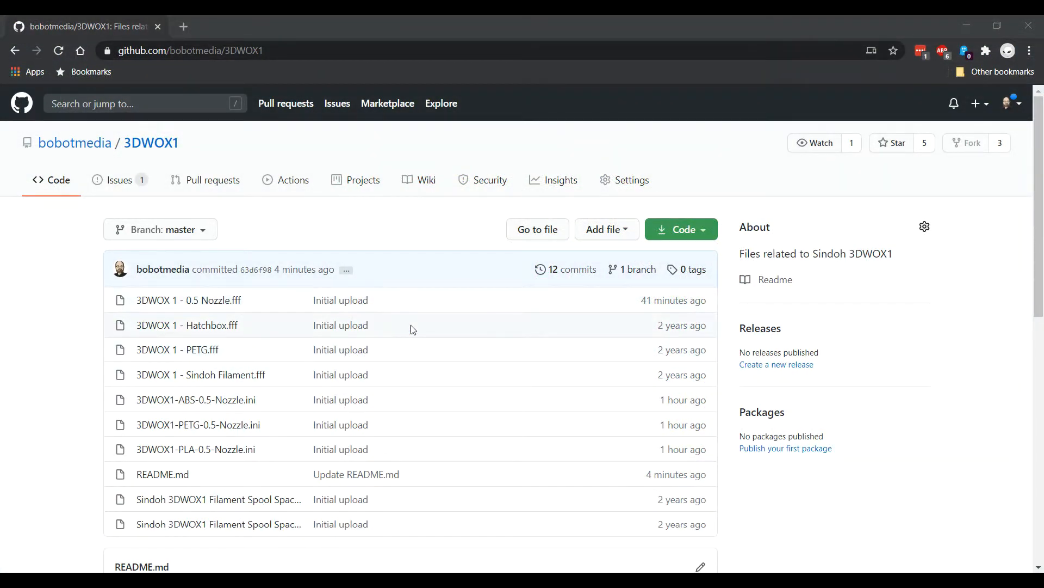
{"action": "scroll", "scroll_direction": "down", "scroll_amount": 3}
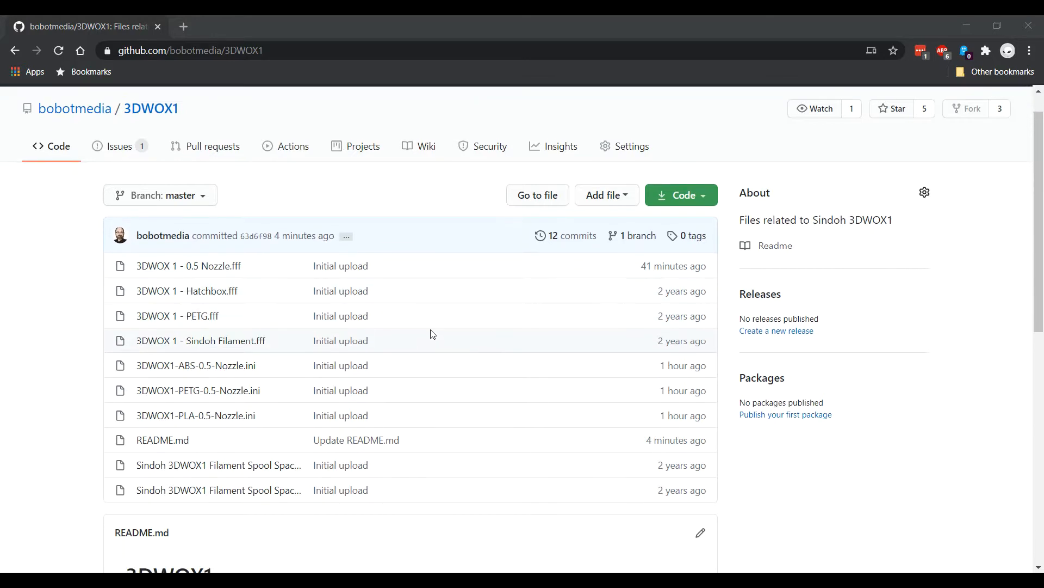
{"action": "mouse_move", "coordinate": [392, 244]}
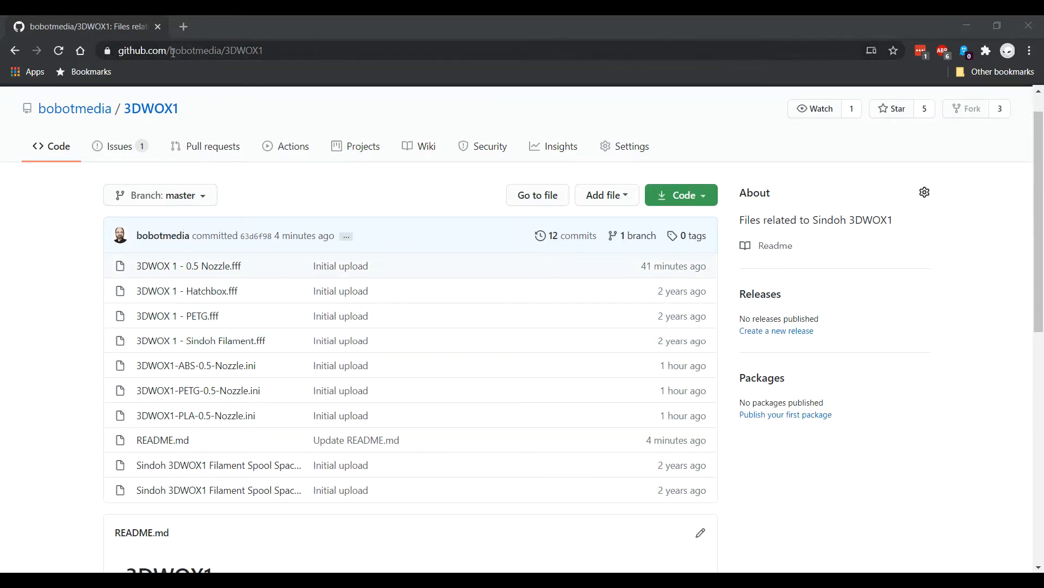
{"action": "mouse_move", "coordinate": [225, 65]}
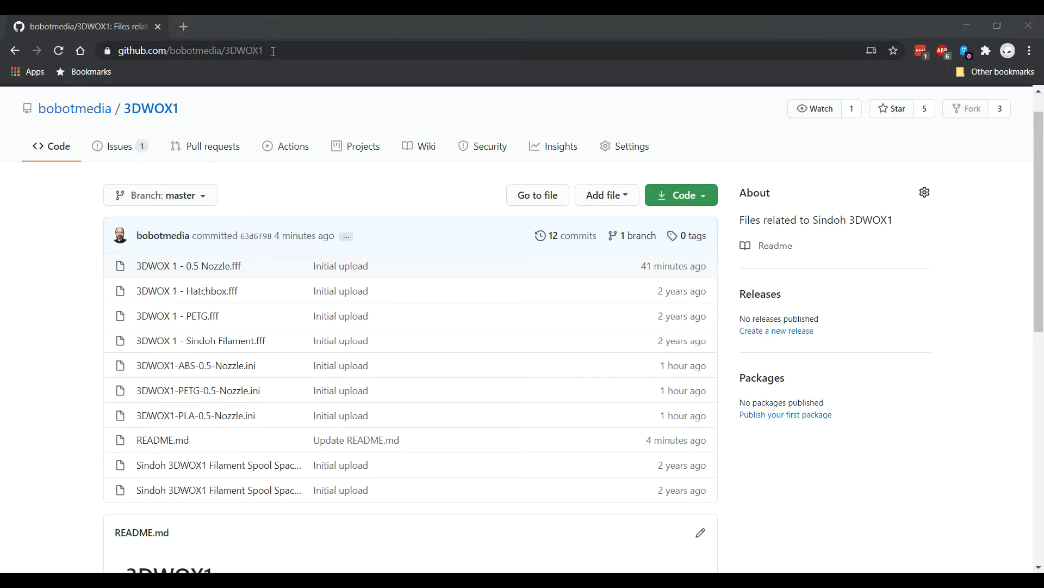
{"action": "left_click", "coordinate": [190, 51]}
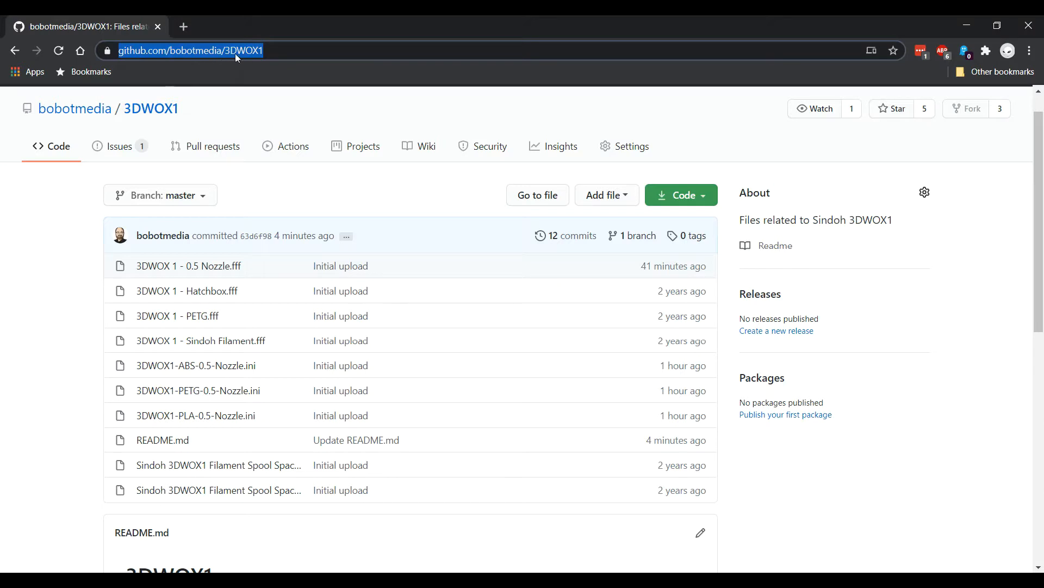
{"action": "mouse_move", "coordinate": [269, 78]}
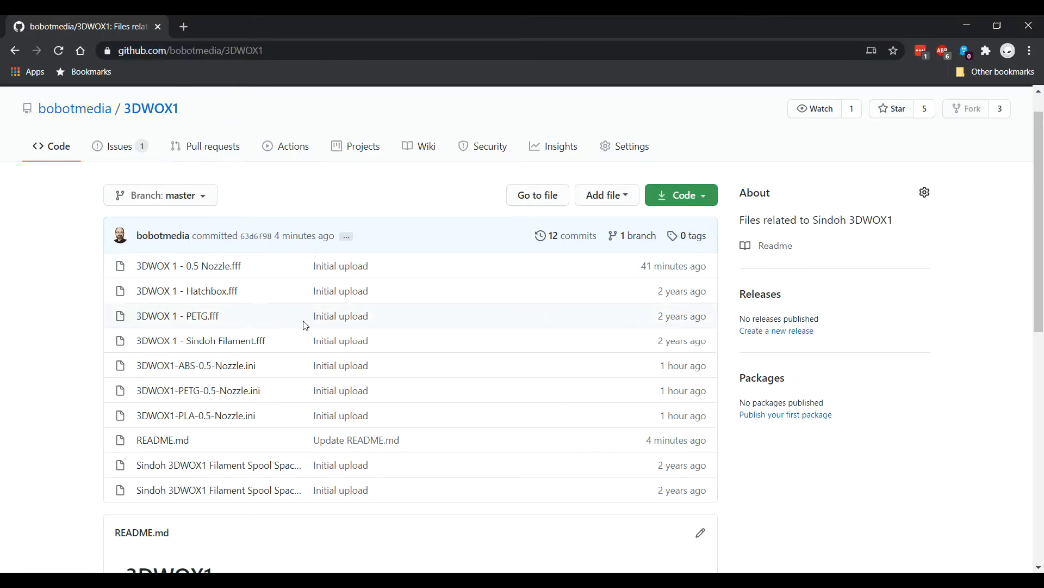
{"action": "mouse_move", "coordinate": [474, 489]}
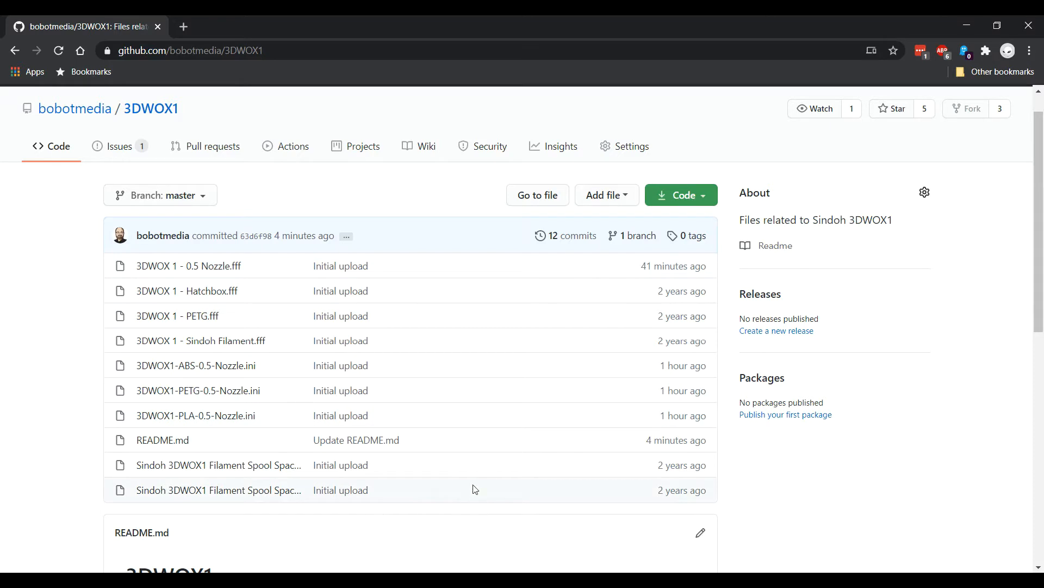
{"action": "mouse_move", "coordinate": [428, 270]}
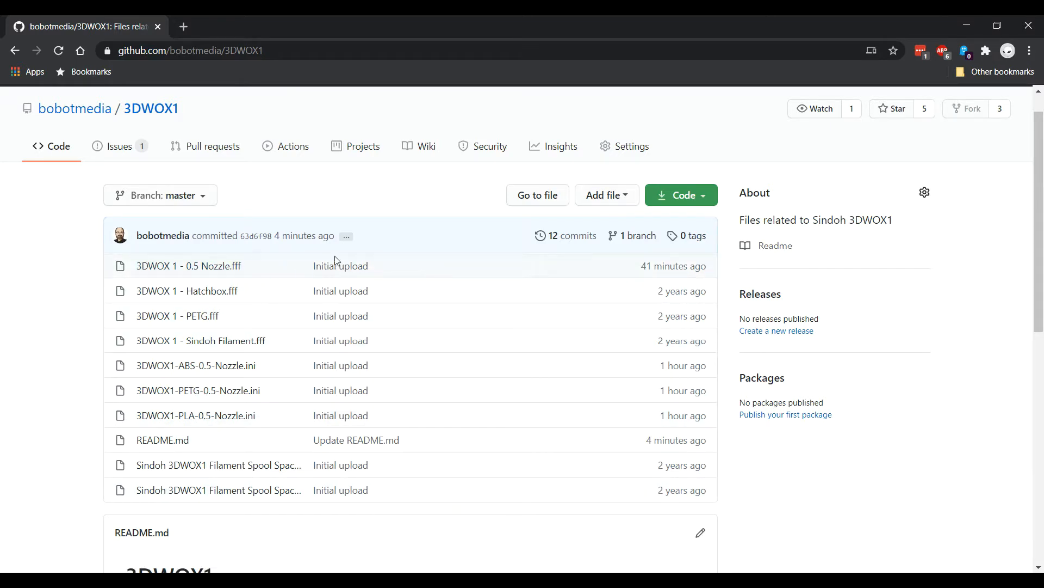
{"action": "mouse_move", "coordinate": [189, 266]}
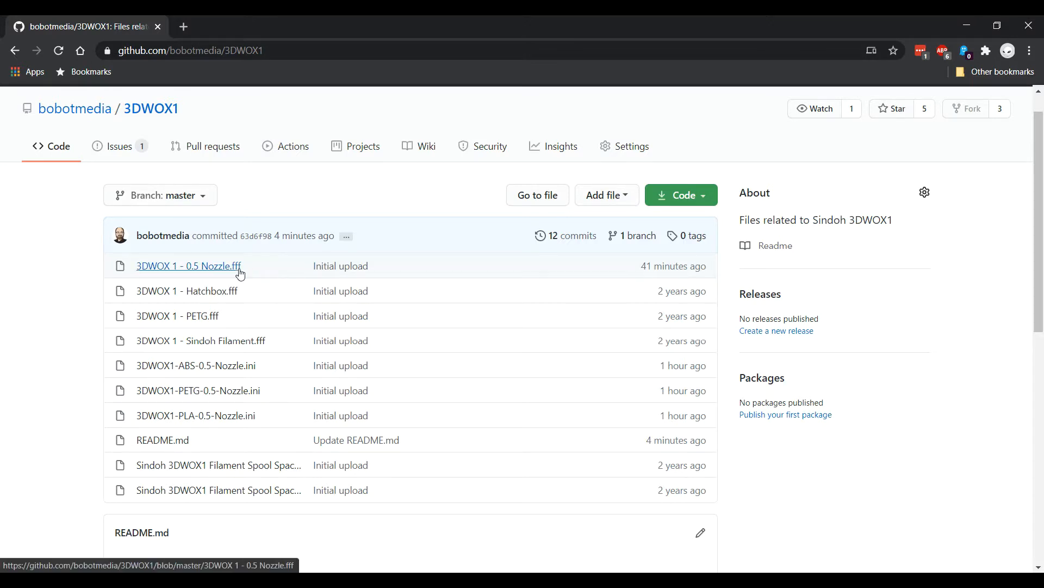
{"action": "mouse_move", "coordinate": [400, 274]}
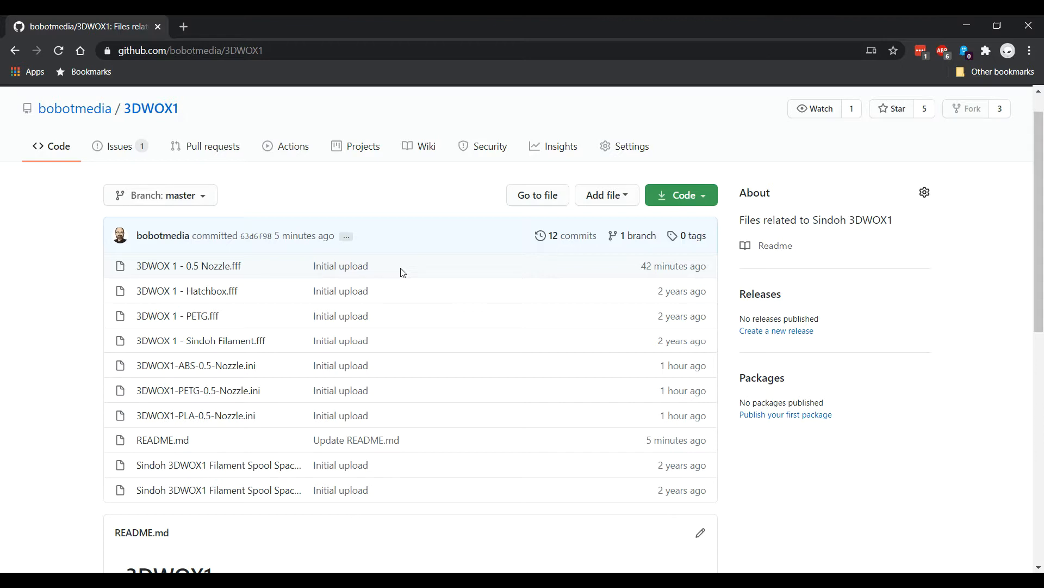
{"action": "mouse_move", "coordinate": [443, 276]}
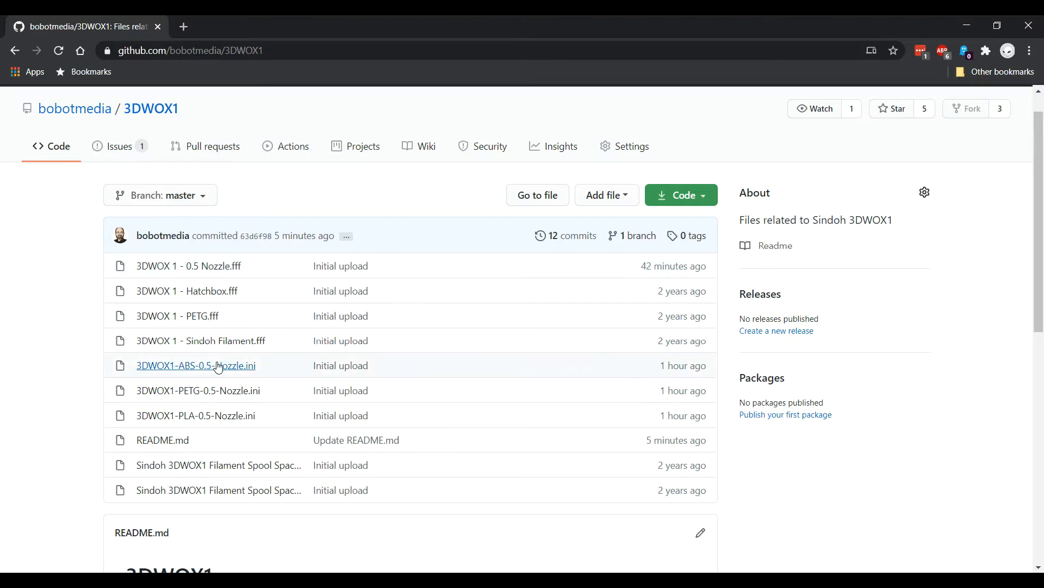
{"action": "mouse_move", "coordinate": [195, 365]}
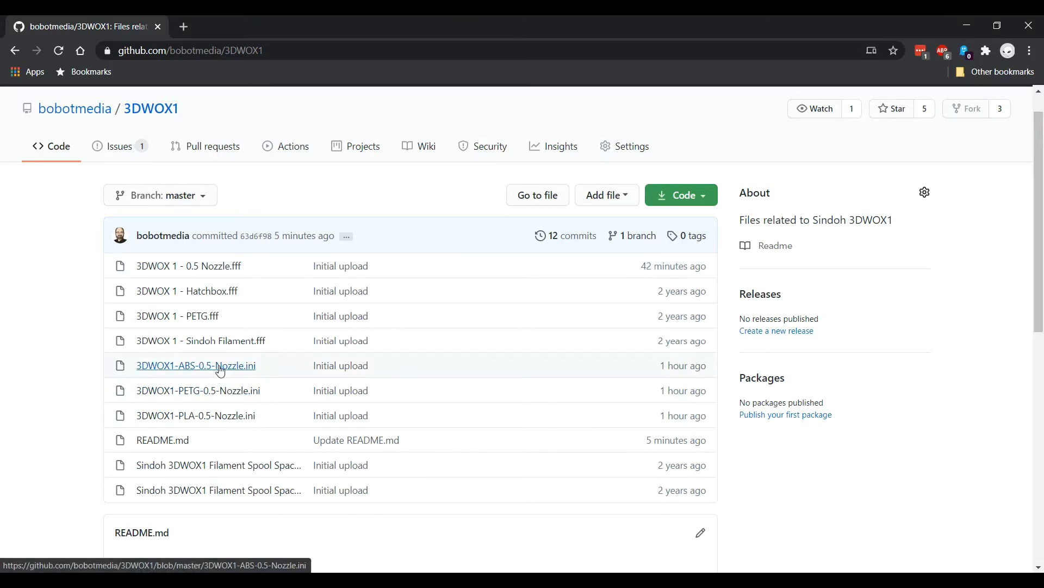
{"action": "mouse_move", "coordinate": [198, 390]}
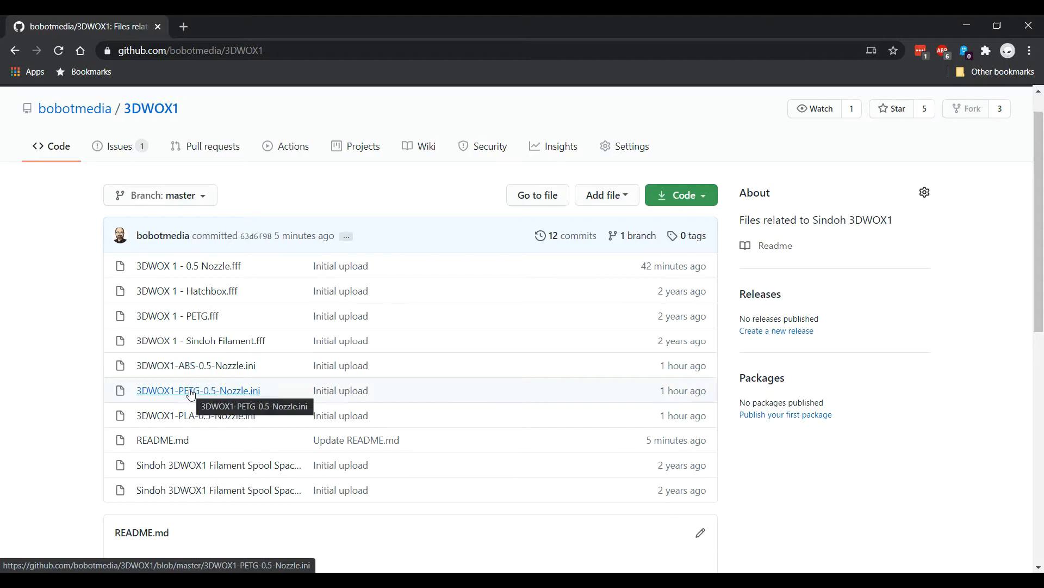
{"action": "mouse_move", "coordinate": [233, 423]}
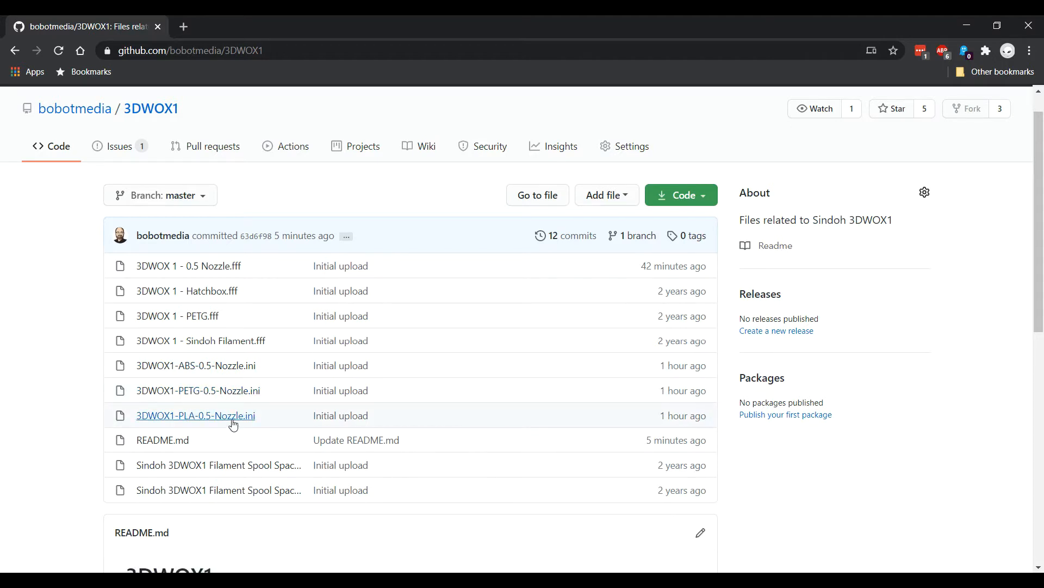
{"action": "mouse_move", "coordinate": [392, 417]}
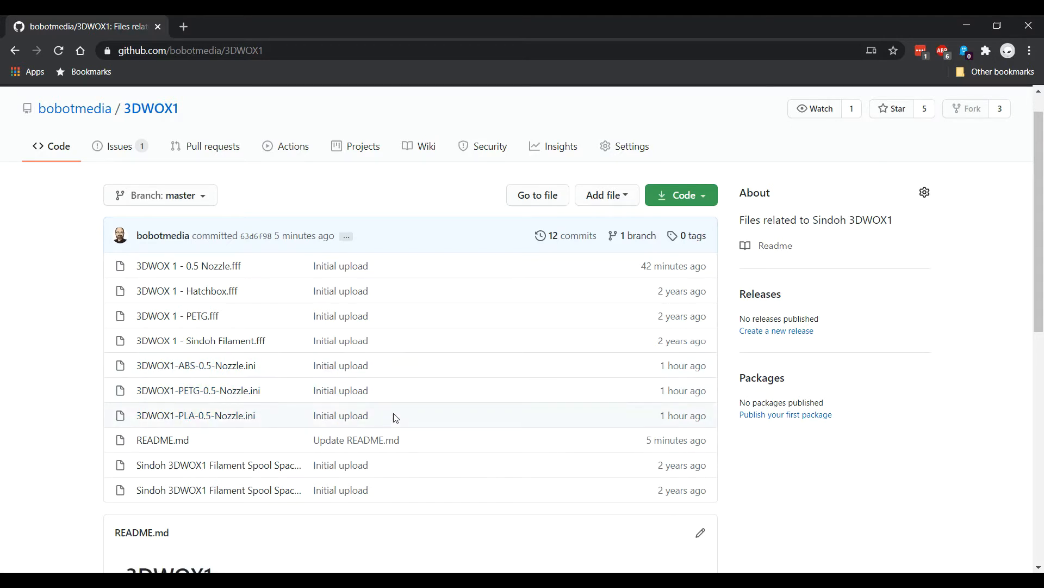
{"action": "mouse_move", "coordinate": [392, 367]}
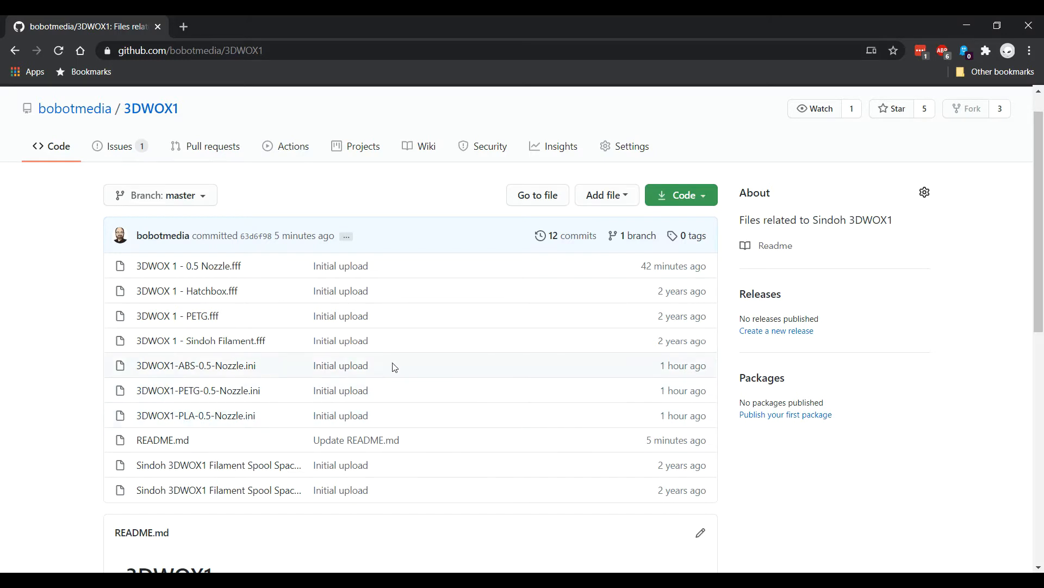
{"action": "mouse_move", "coordinate": [390, 417]}
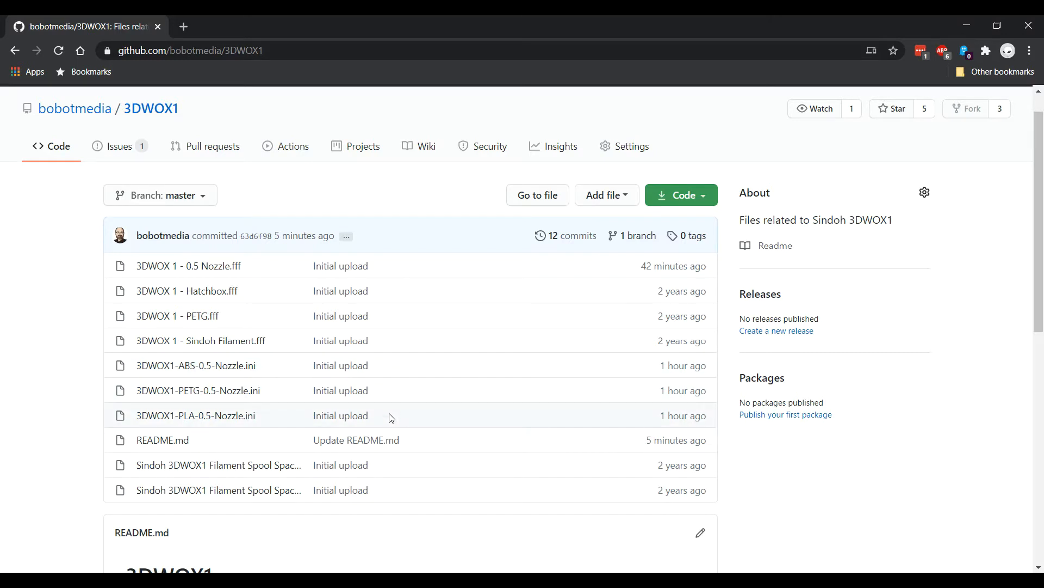
{"action": "scroll", "scroll_direction": "down", "scroll_amount": 3}
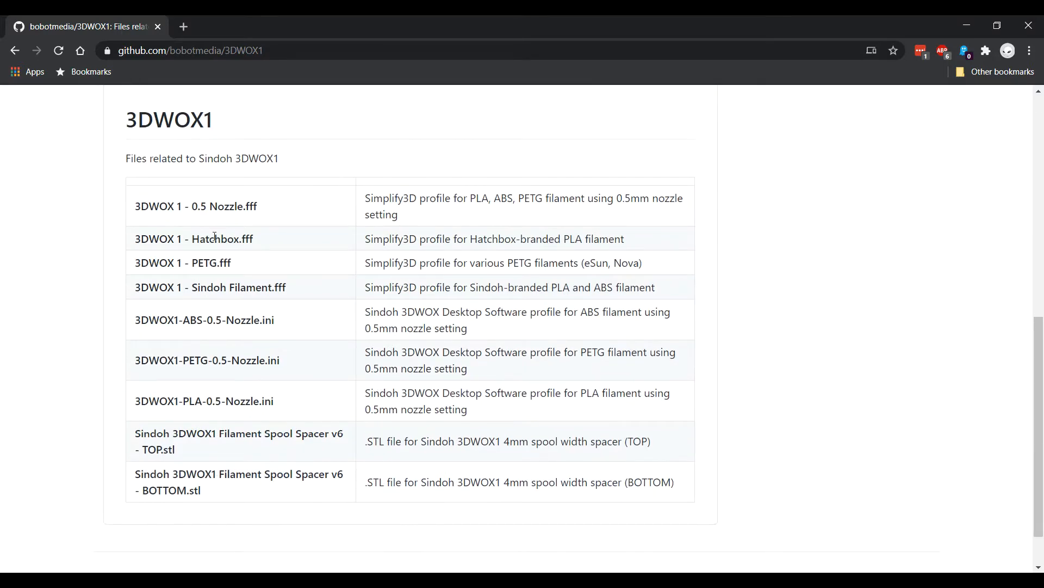
{"action": "mouse_move", "coordinate": [397, 214]}
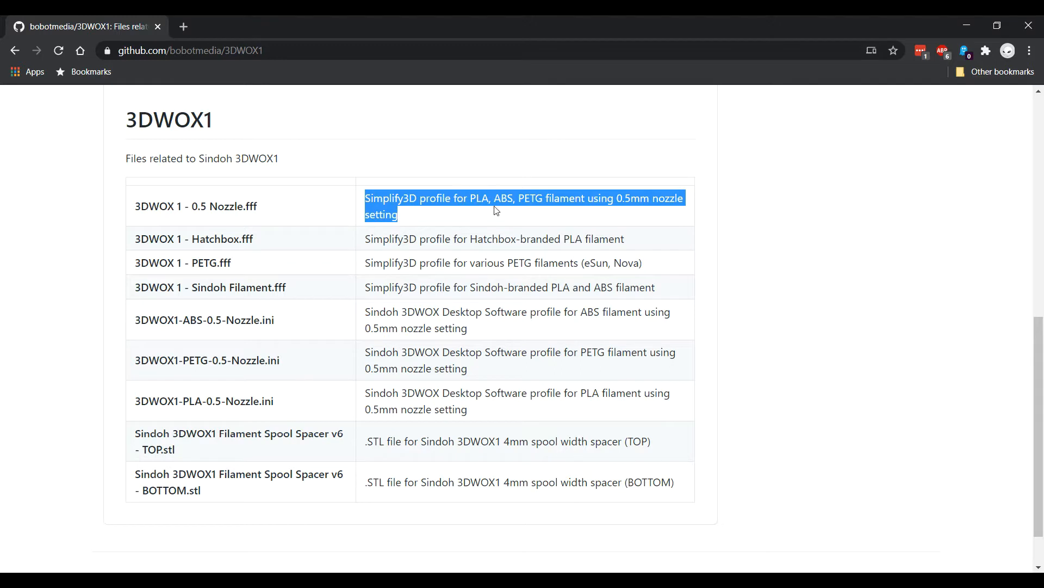
{"action": "mouse_move", "coordinate": [629, 200]}
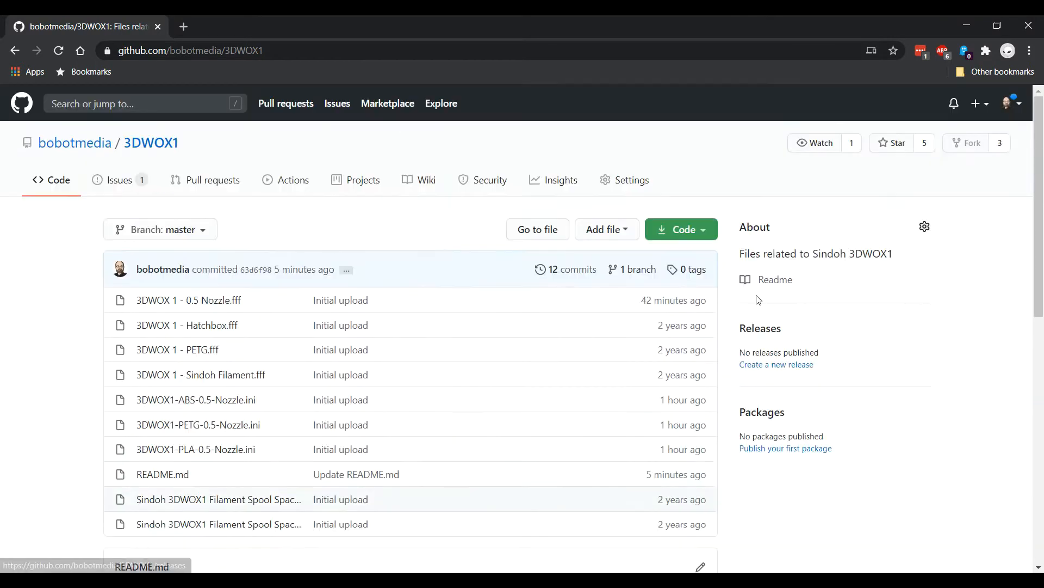
- Open the 3DWOX1 repository's green Code dropdown with clone and Download ZIP options
{"action": "left_click", "coordinate": [681, 229]}
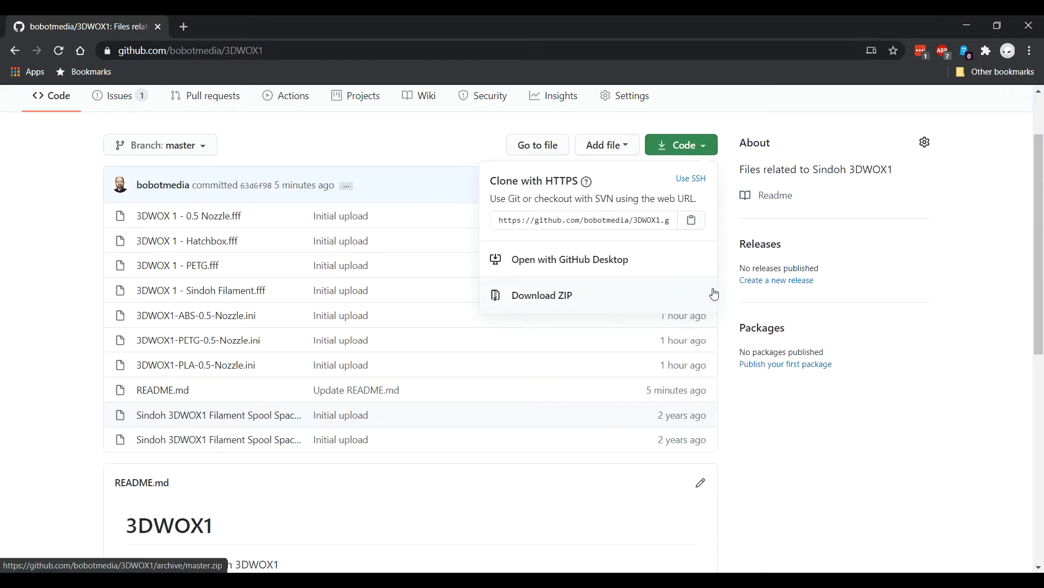
{"action": "mouse_move", "coordinate": [689, 297]}
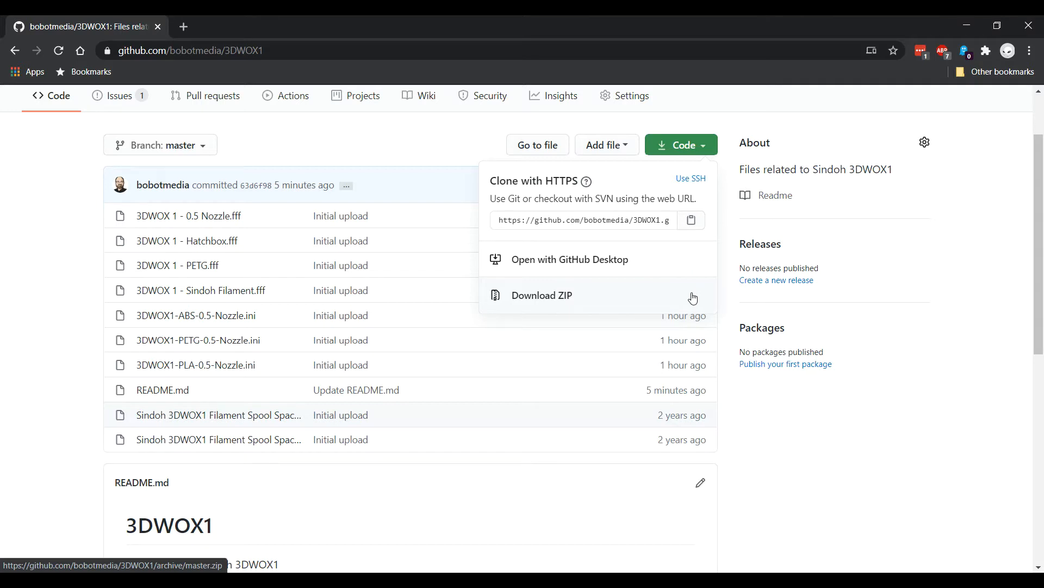
{"action": "mouse_move", "coordinate": [574, 360]}
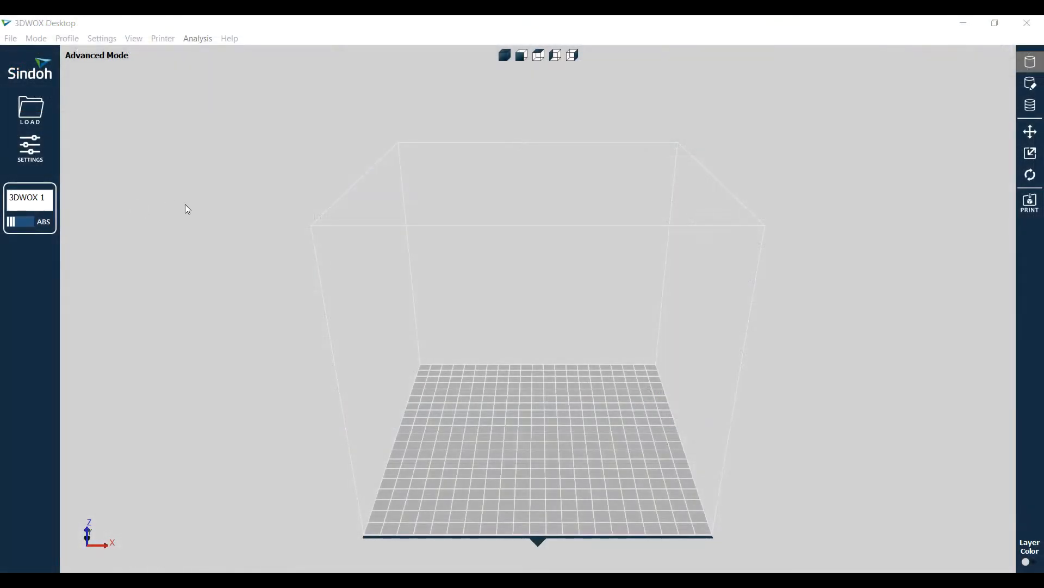
{"action": "mouse_move", "coordinate": [201, 206]}
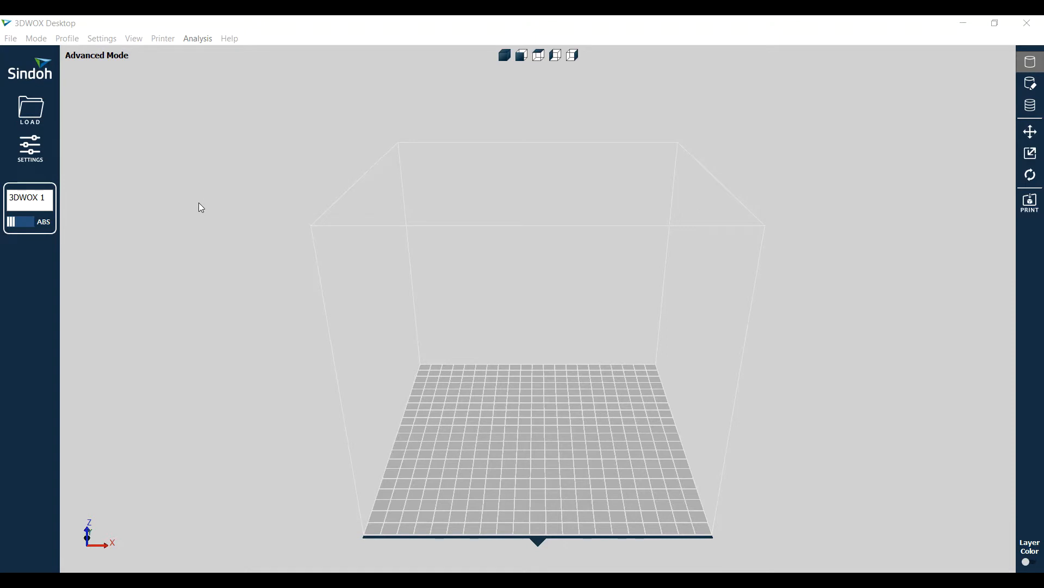
{"action": "mouse_move", "coordinate": [230, 190]}
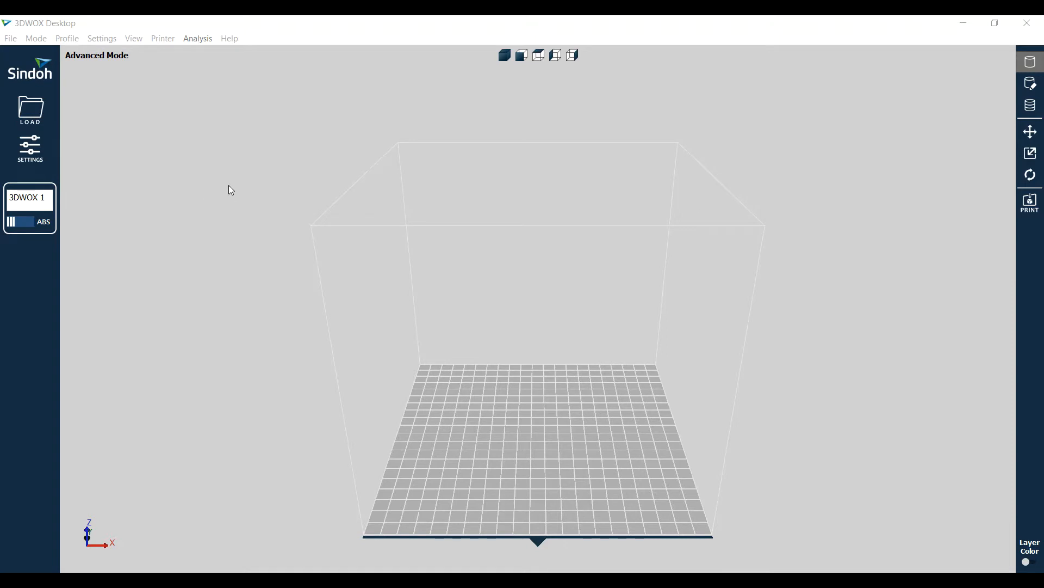
{"action": "mouse_move", "coordinate": [36, 38]}
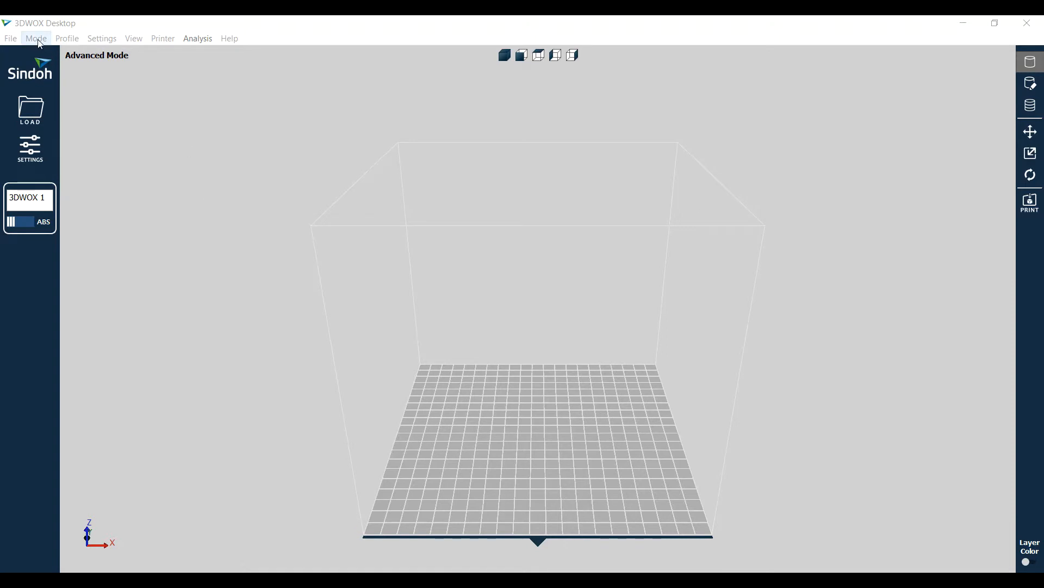
- Keep Advanced Mode, then view and close the My Printers list with 3DWOX 1 default
{"action": "left_click", "coordinate": [35, 39]}
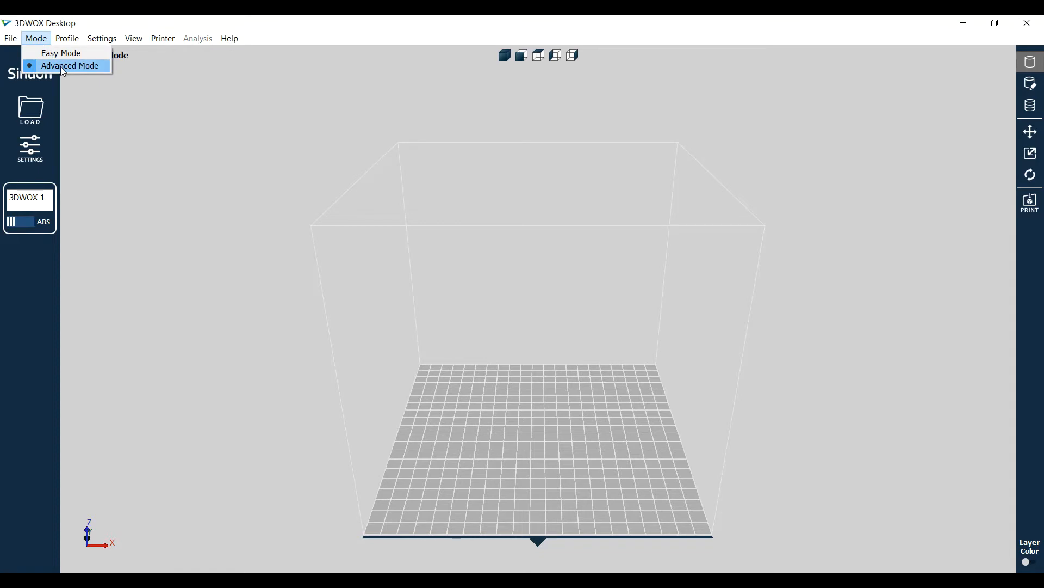
{"action": "mouse_move", "coordinate": [70, 71]}
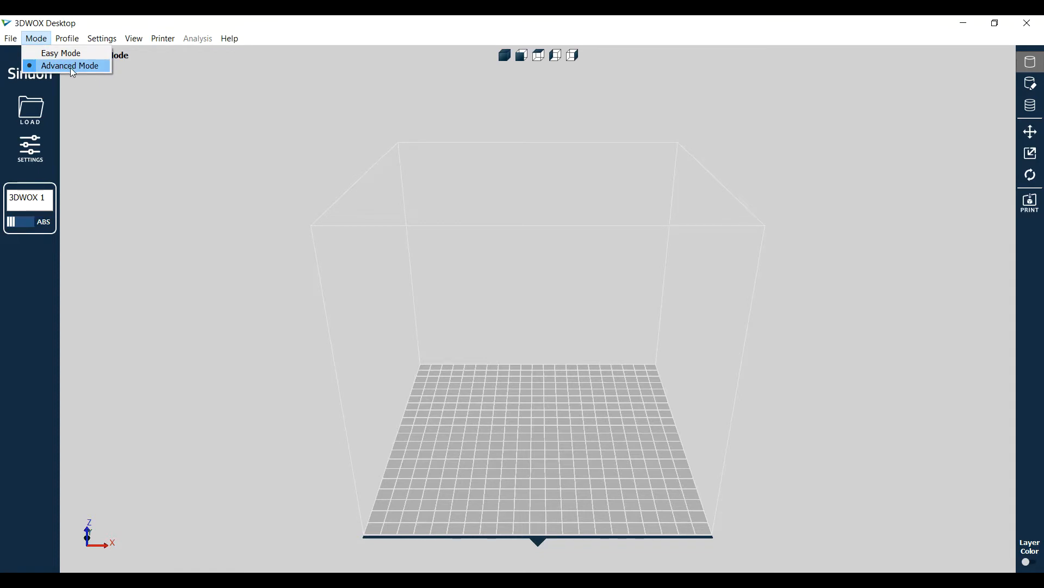
{"action": "left_click", "coordinate": [69, 65]}
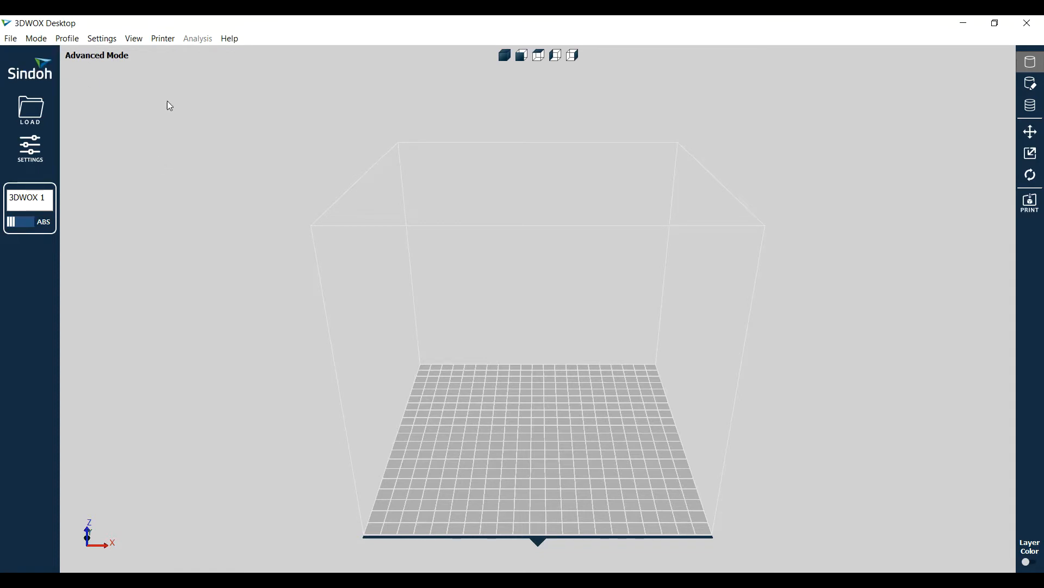
{"action": "left_click", "coordinate": [162, 38]}
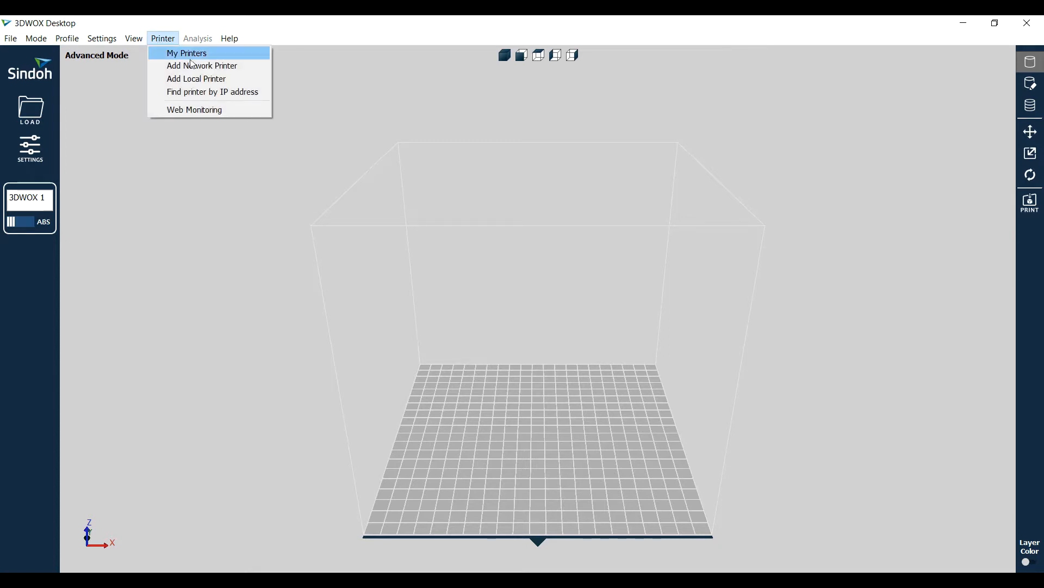
{"action": "left_click", "coordinate": [186, 53]}
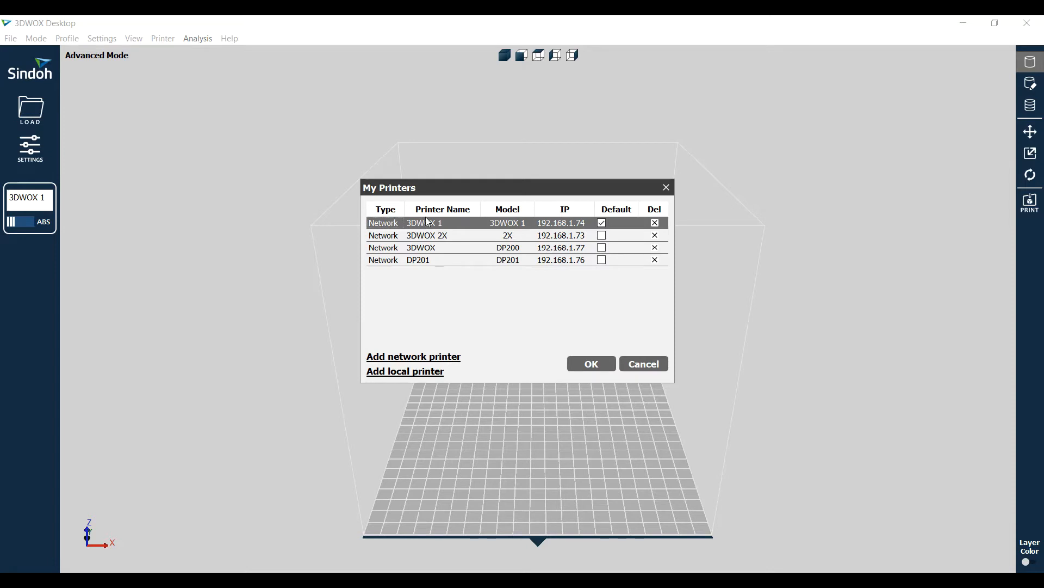
{"action": "mouse_move", "coordinate": [519, 237]}
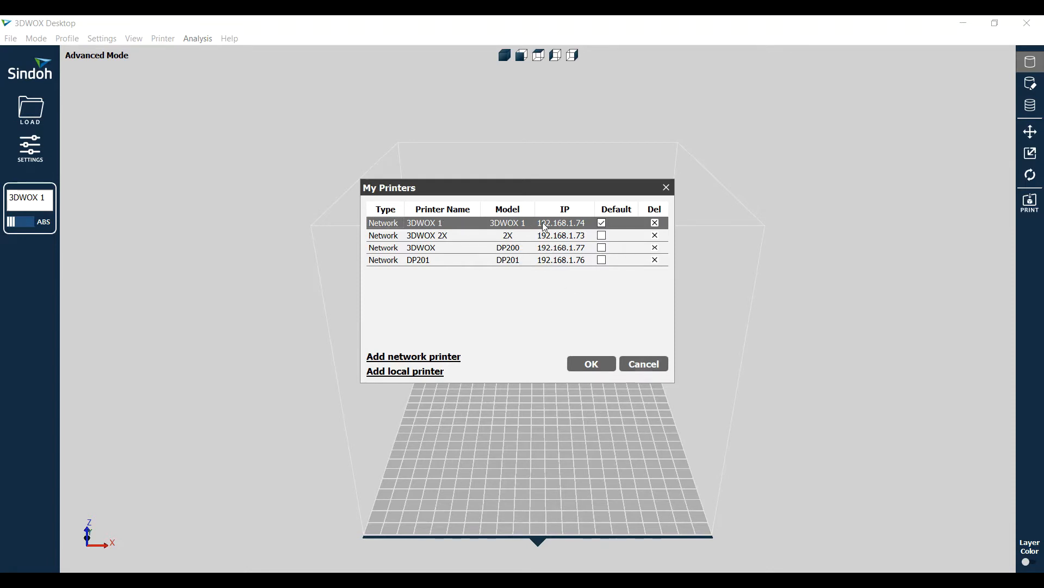
{"action": "left_click", "coordinate": [590, 364]}
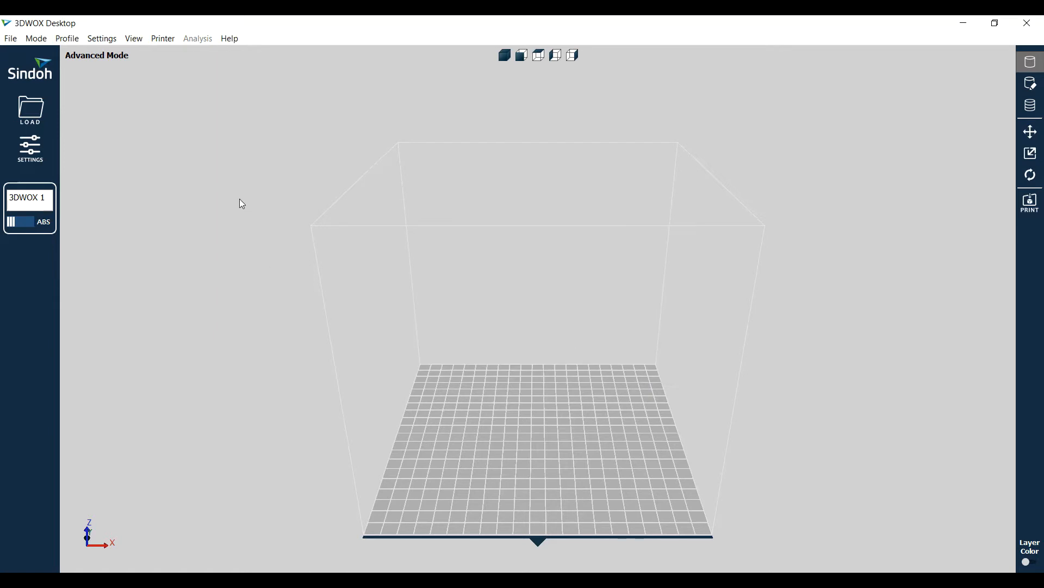
{"action": "mouse_move", "coordinate": [126, 76]}
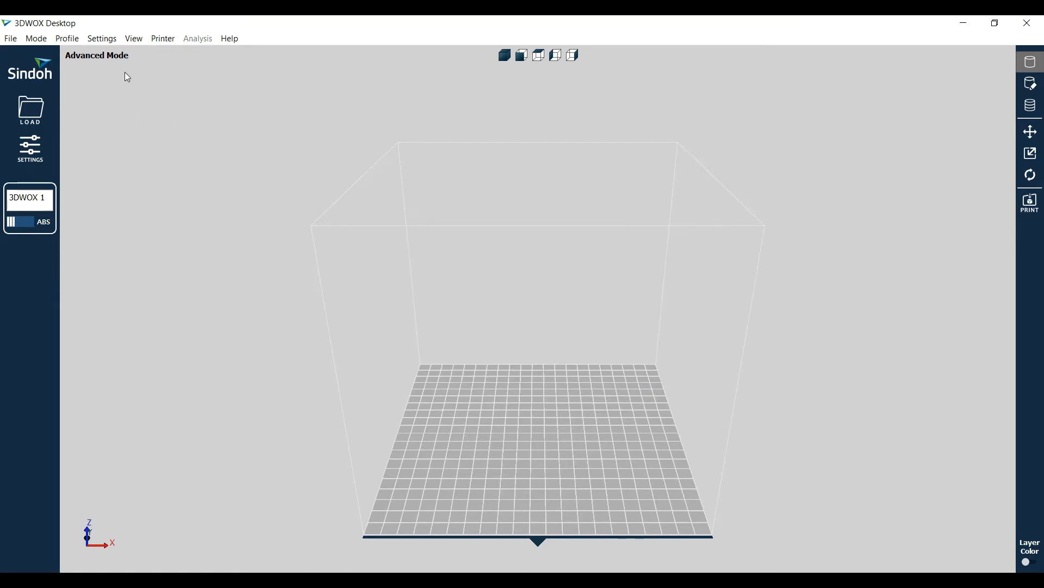
- Open Profile > Custom Profile to list the PLA, PETG and ABS 0.5-nozzle profiles
{"action": "left_click", "coordinate": [66, 39]}
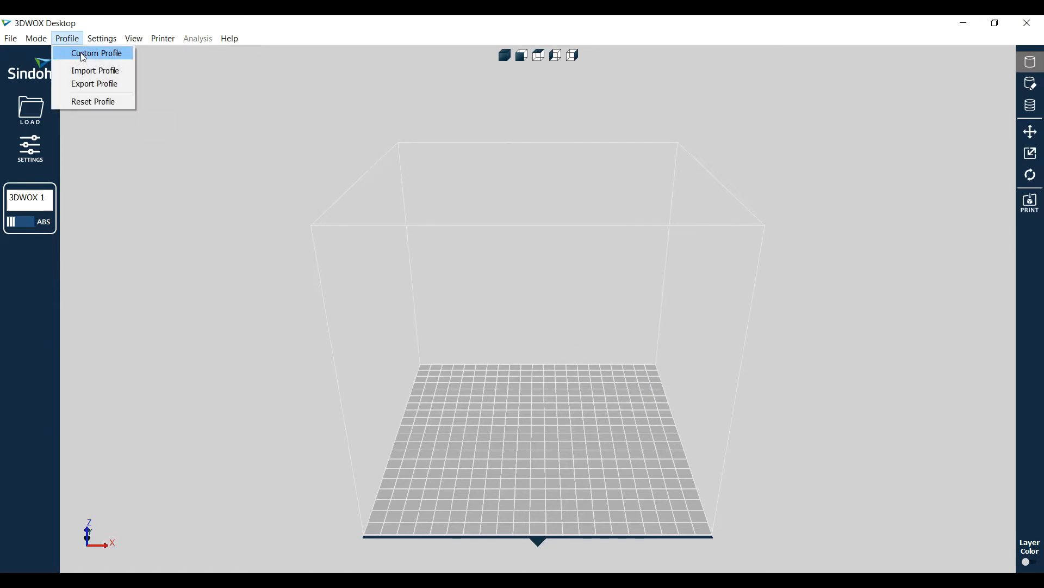
{"action": "left_click", "coordinate": [96, 52]}
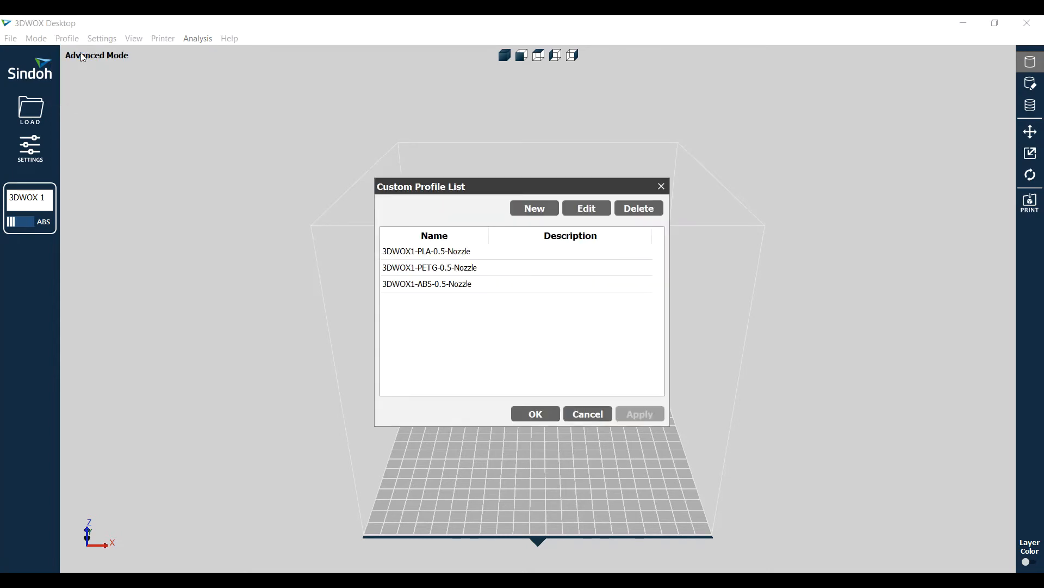
{"action": "mouse_move", "coordinate": [437, 320]}
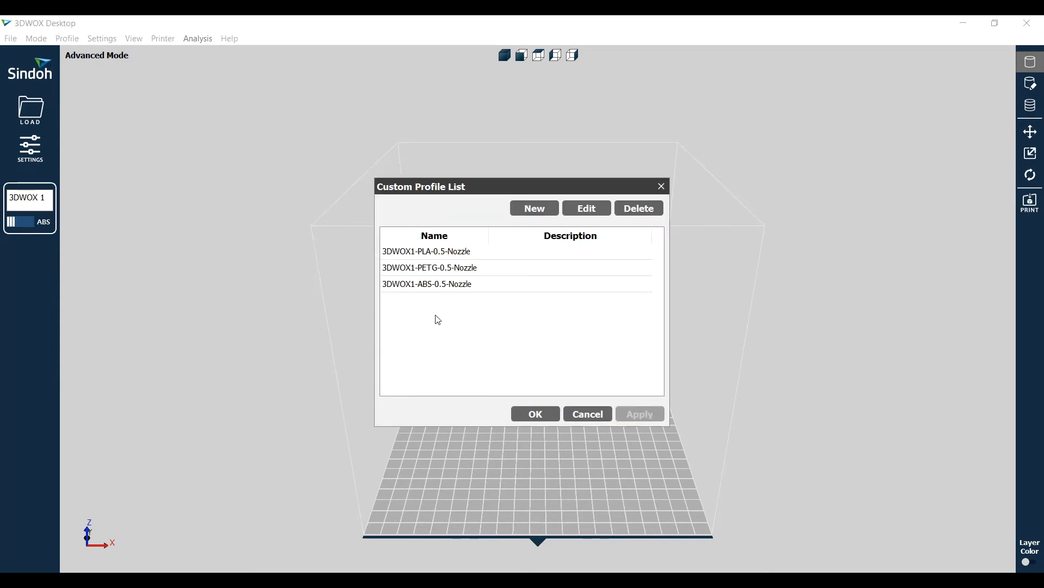
{"action": "mouse_move", "coordinate": [813, 295]}
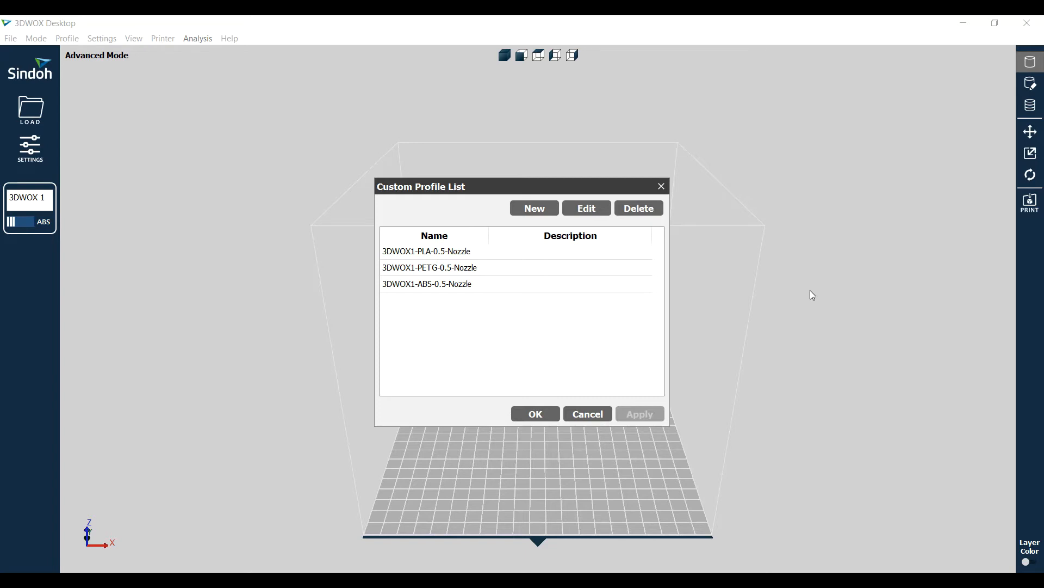
{"action": "mouse_move", "coordinate": [522, 293]}
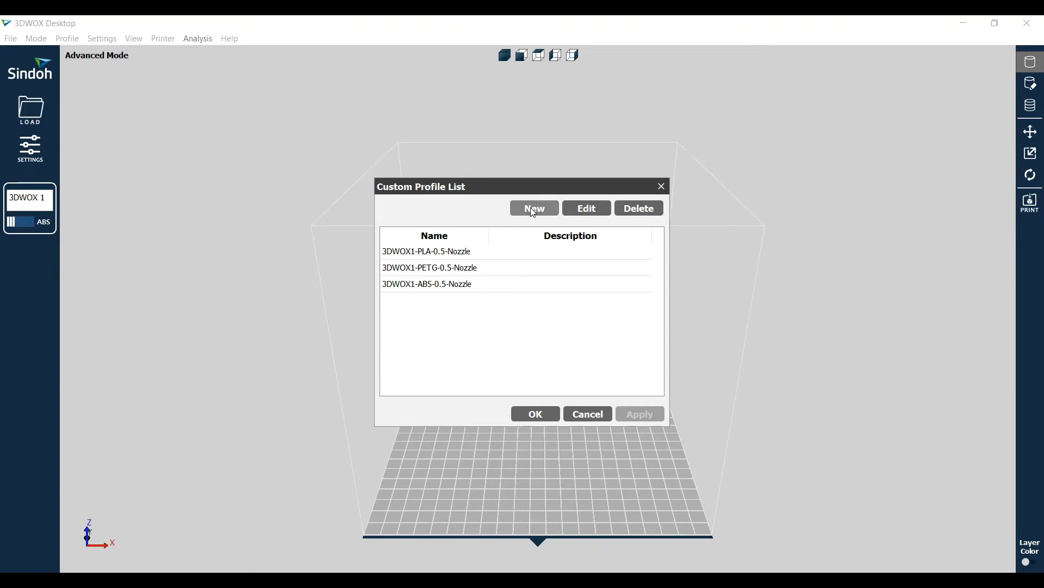
- Create a new custom profile named 'My New Profile' based on Exported Profile
{"action": "left_click", "coordinate": [534, 208]}
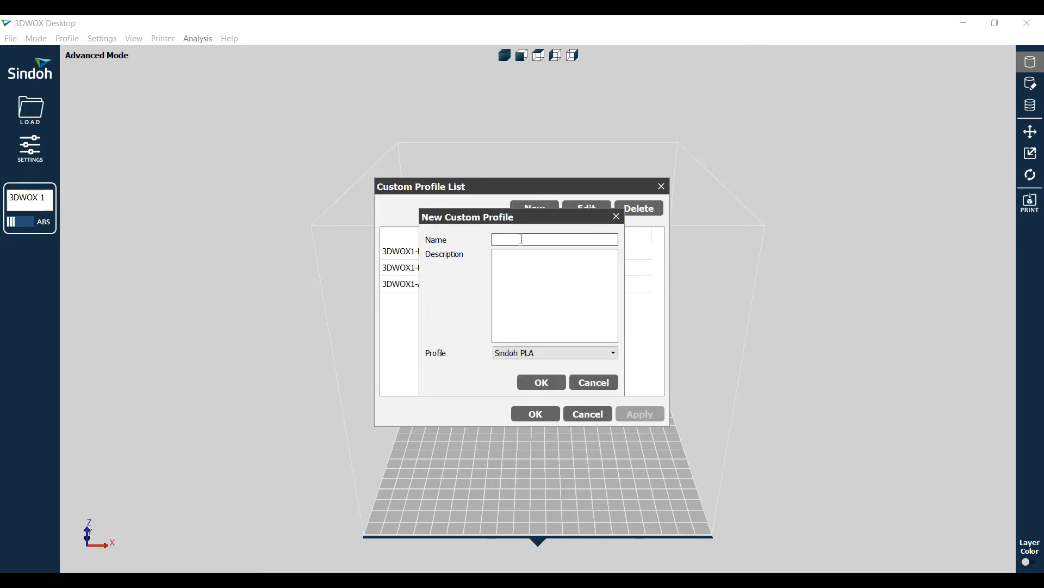
{"action": "type", "text": "M"}
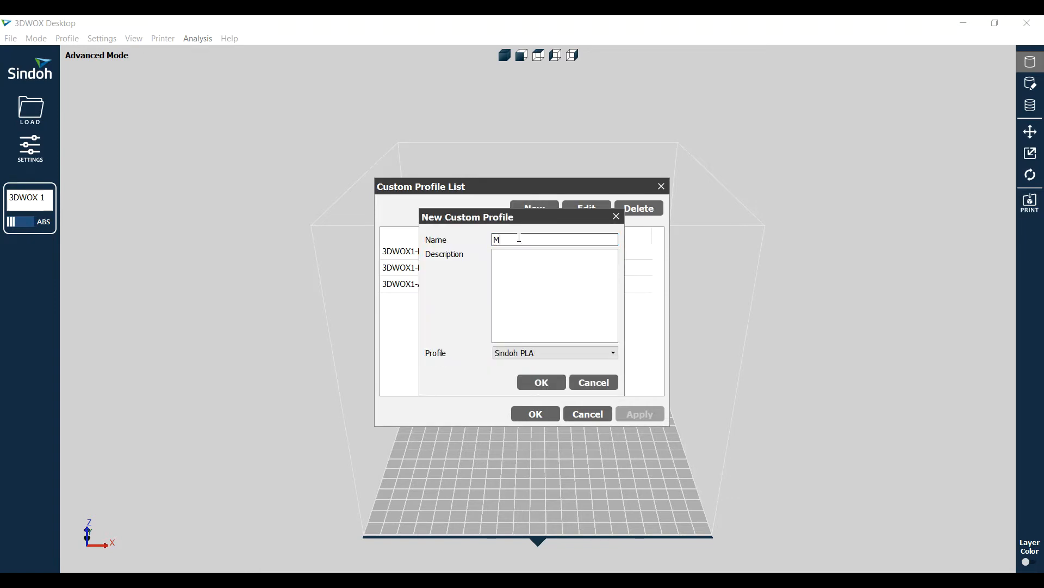
{"action": "type", "text": "y New Profile"}
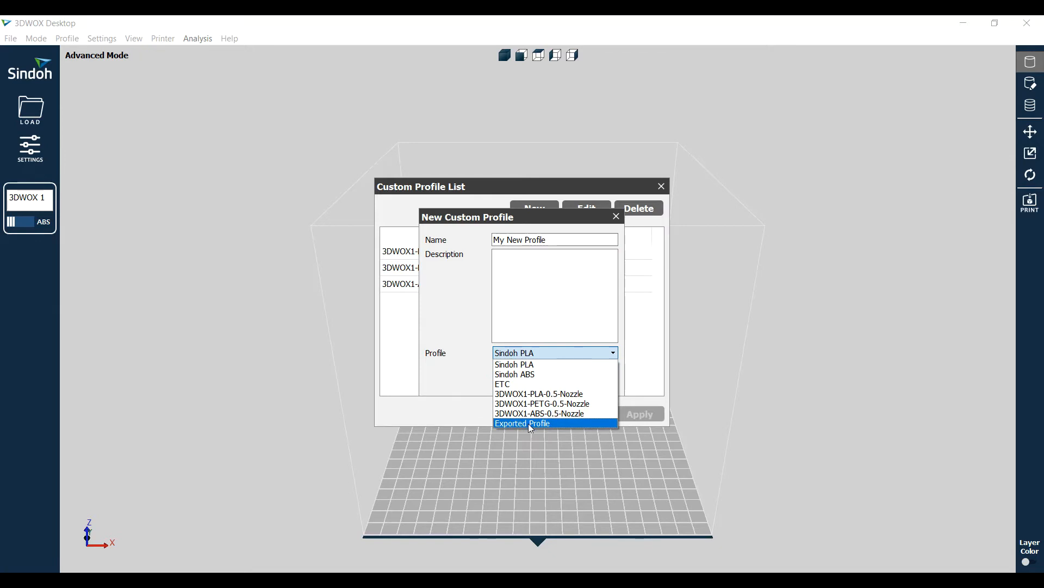
{"action": "left_click", "coordinate": [522, 423]}
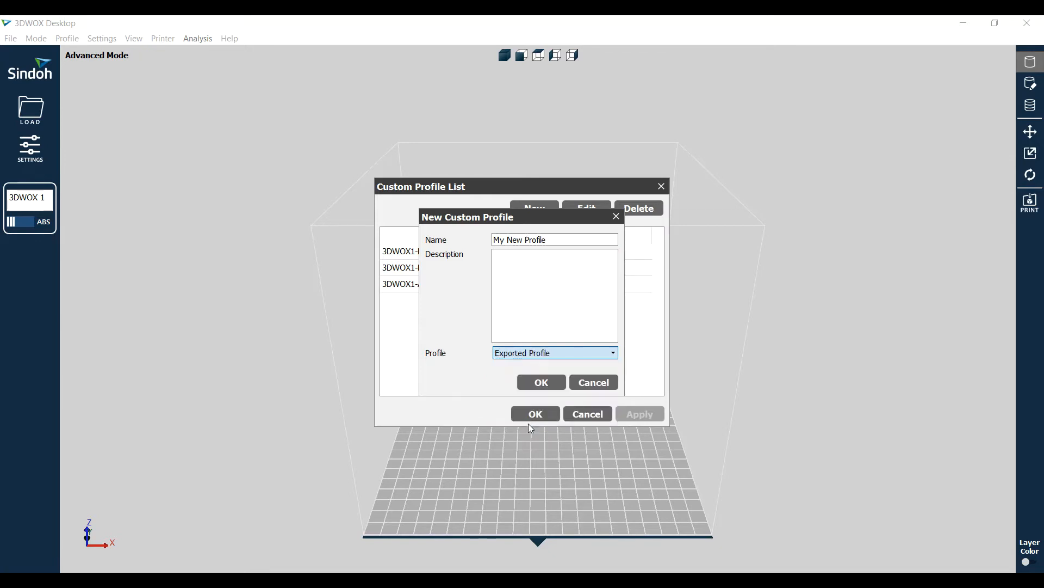
- Load 3DWOX1-PLA-0.5-Nozzle.ini from Downloads as the exported profile source
{"action": "left_click", "coordinate": [541, 382]}
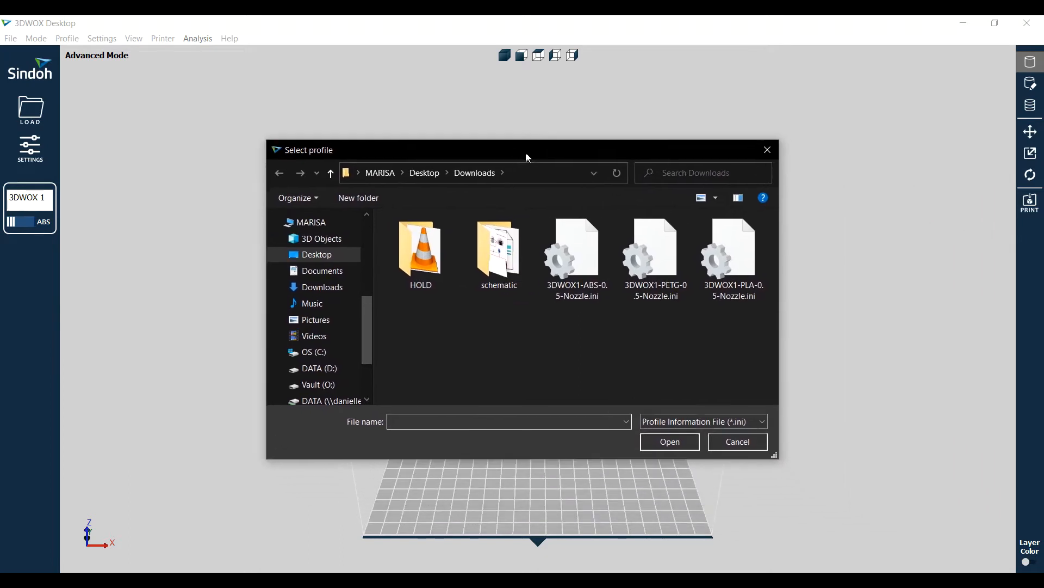
{"action": "left_click", "coordinate": [575, 250]}
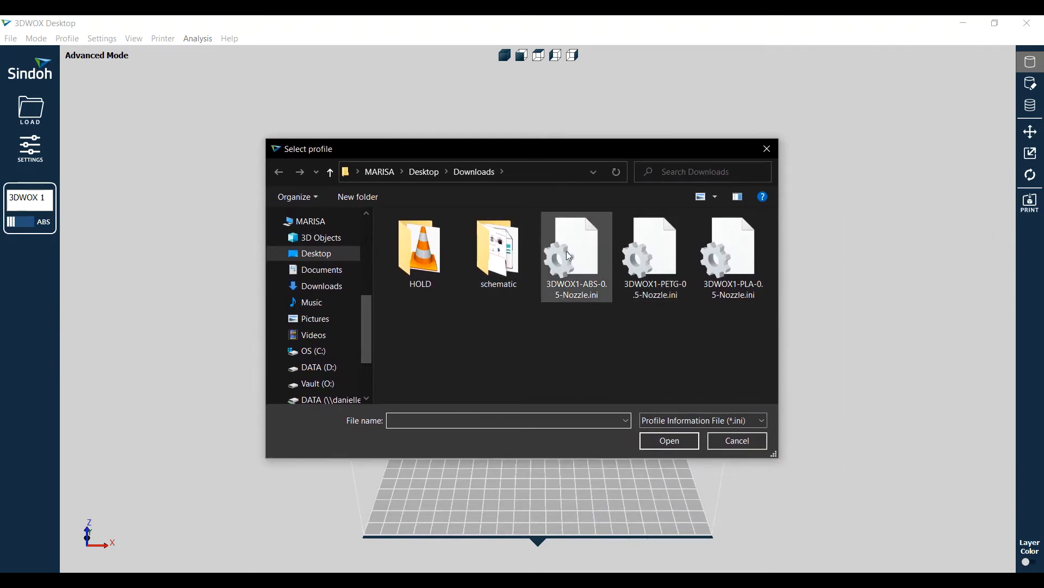
{"action": "left_click", "coordinate": [654, 256]}
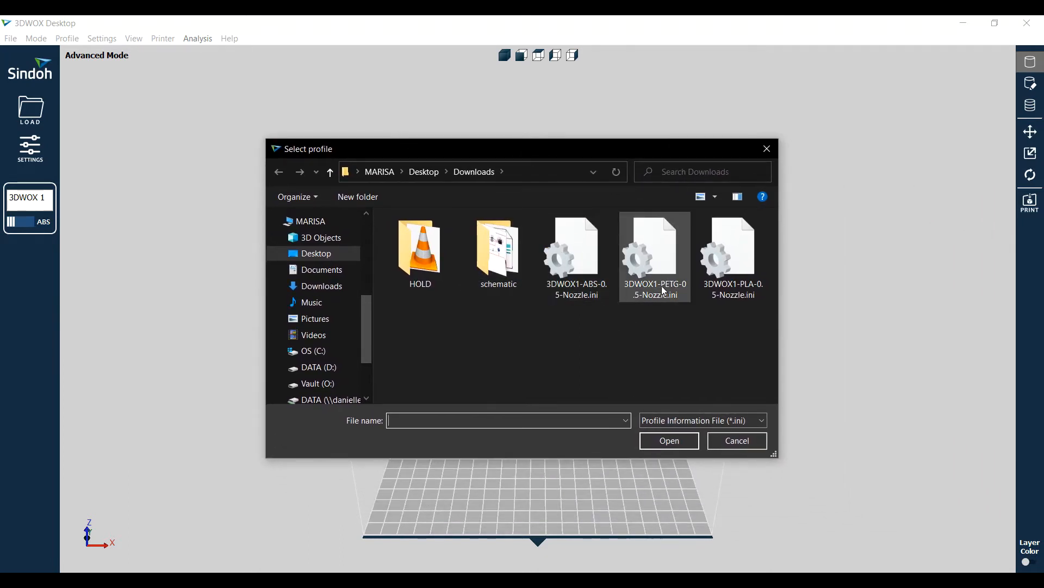
{"action": "left_click", "coordinate": [732, 253]}
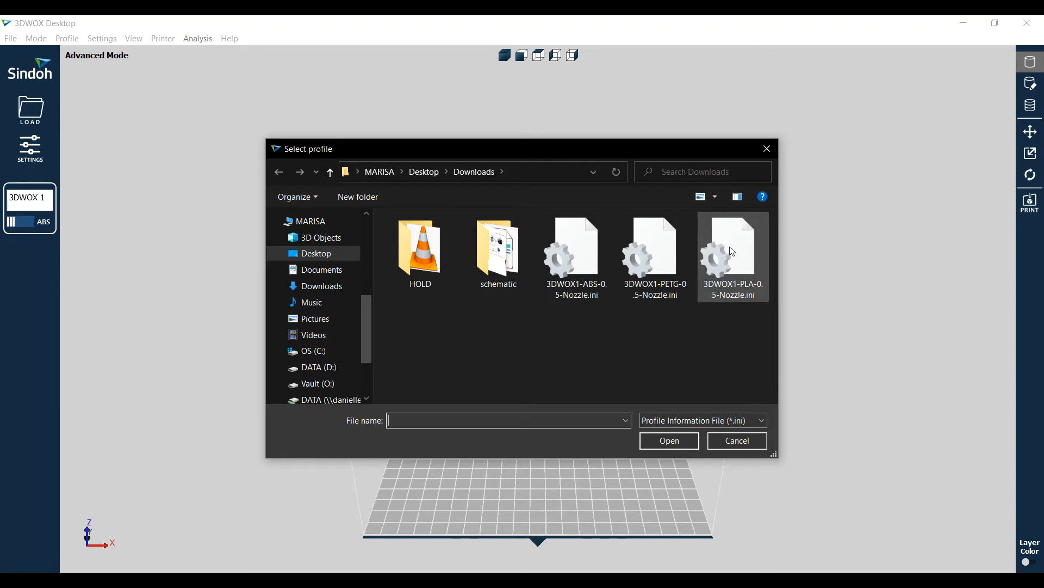
{"action": "left_click", "coordinate": [732, 250]}
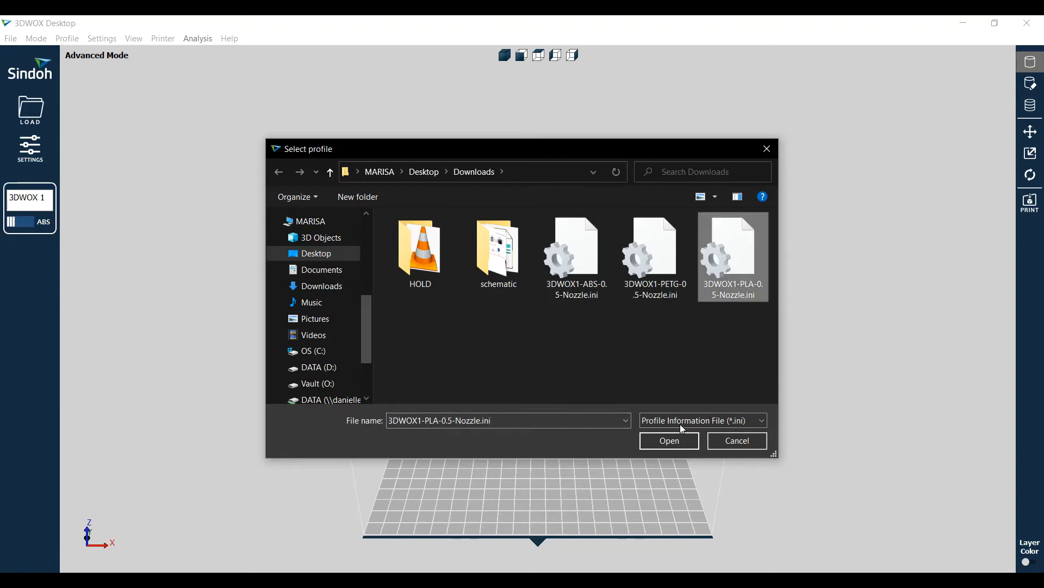
{"action": "left_click", "coordinate": [668, 440]}
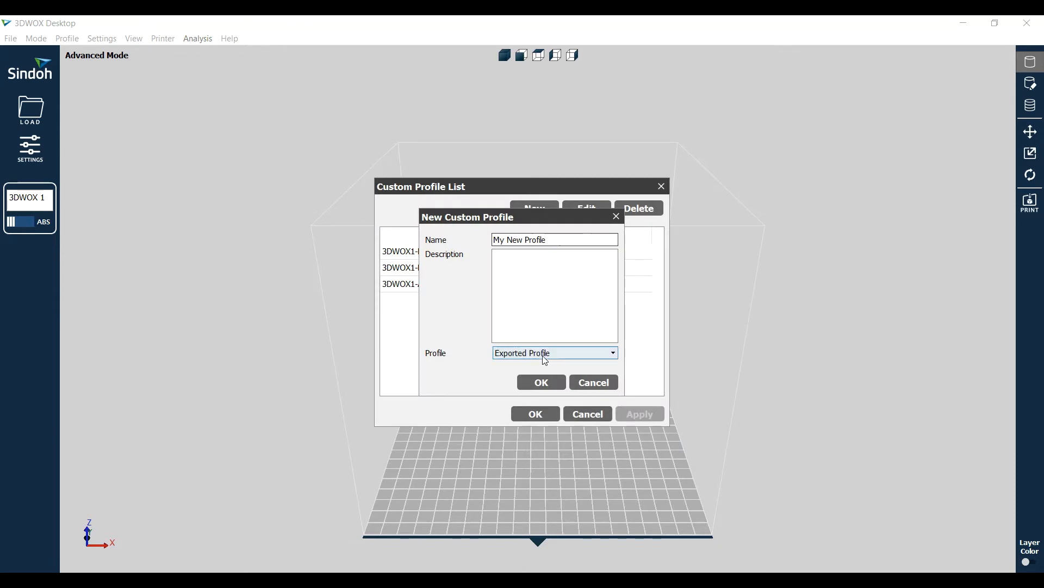
- Create My New Profile, review its Basic and Bed Adhesion settings, and close the list
{"action": "left_click", "coordinate": [541, 382]}
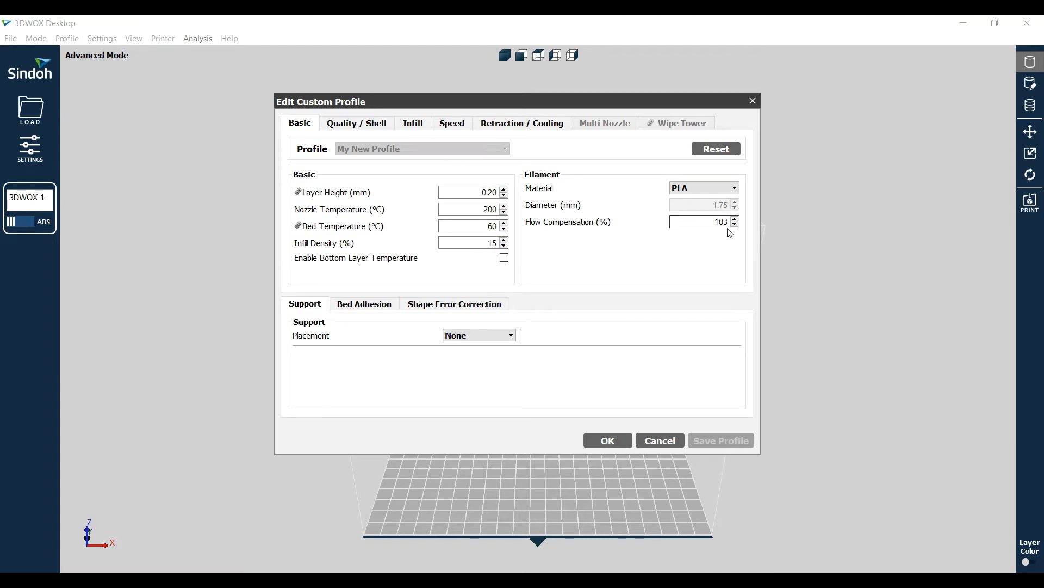
{"action": "left_click", "coordinate": [700, 222]}
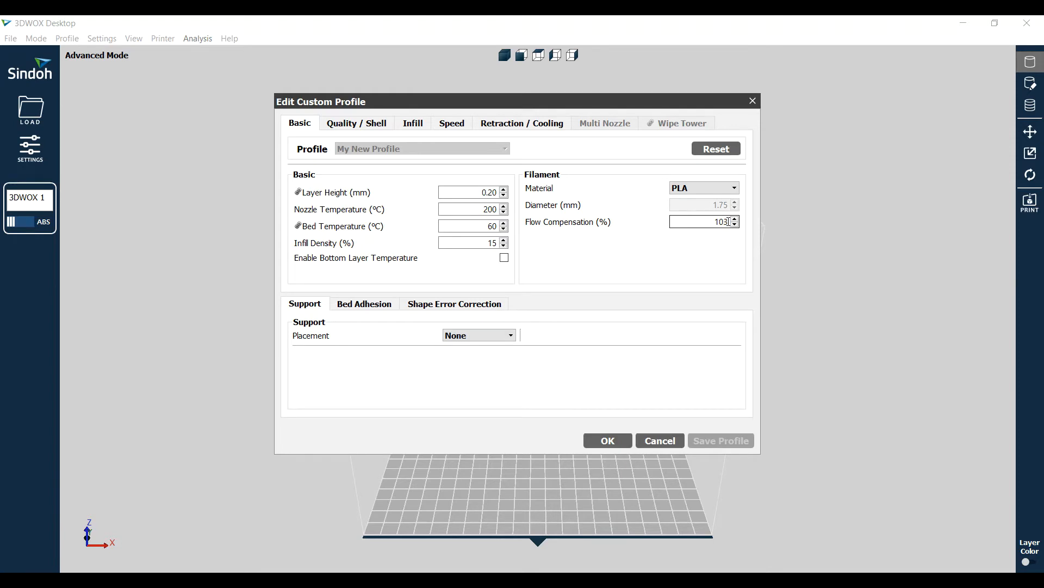
{"action": "left_click", "coordinate": [364, 303]}
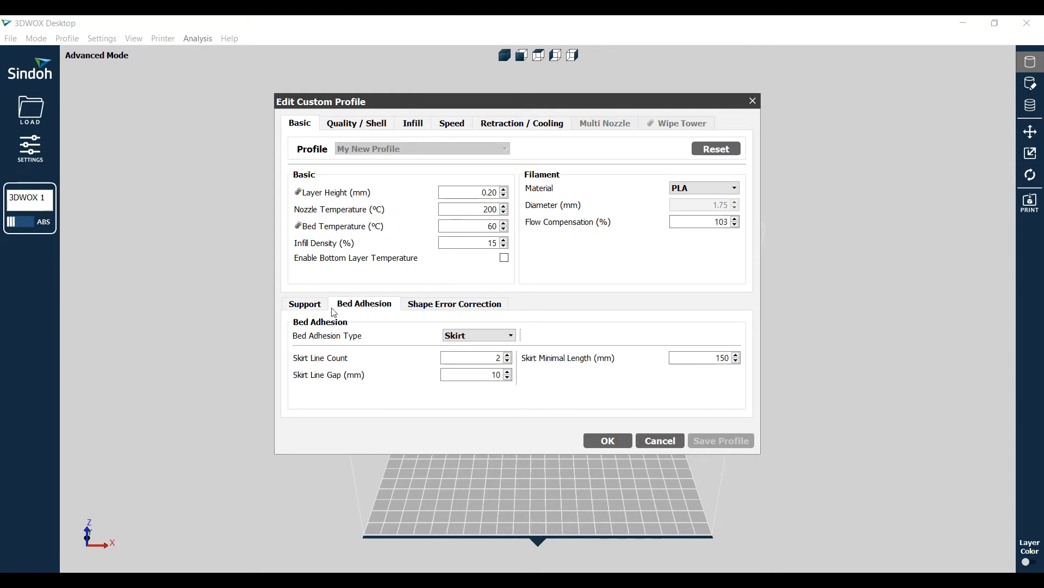
{"action": "left_click", "coordinate": [304, 304]}
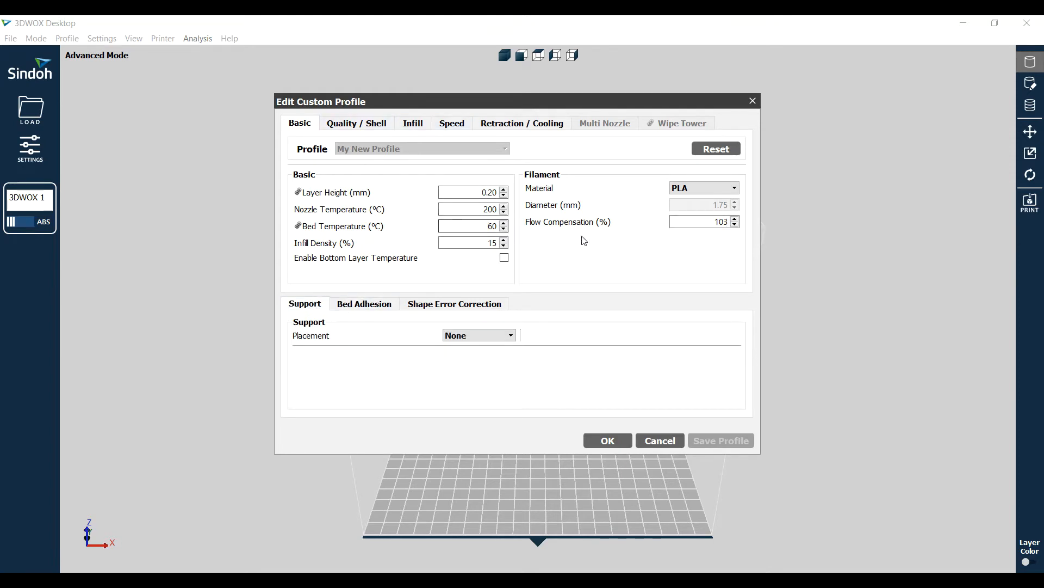
{"action": "mouse_move", "coordinate": [553, 260]}
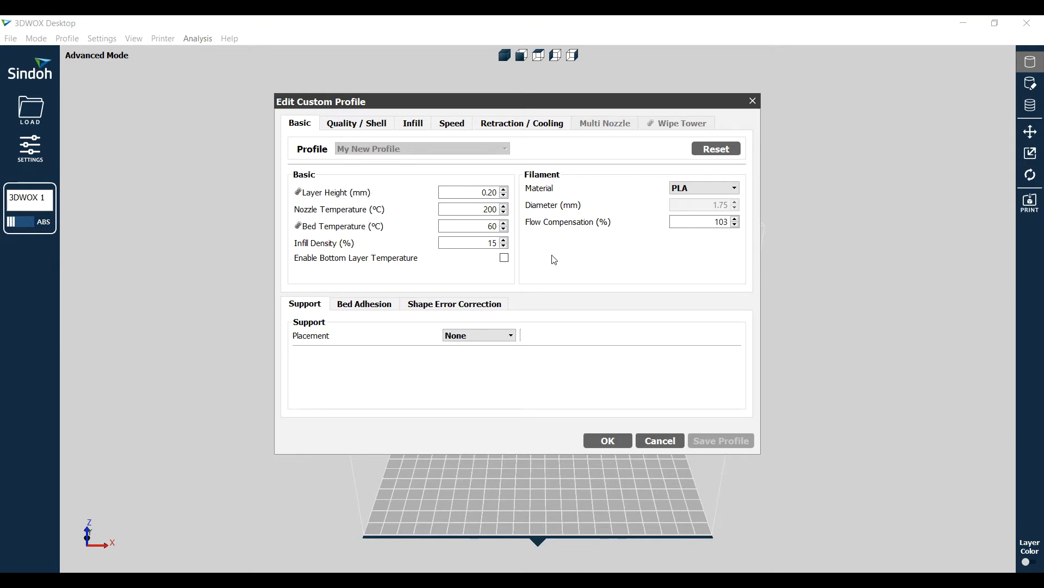
{"action": "mouse_move", "coordinate": [750, 403]}
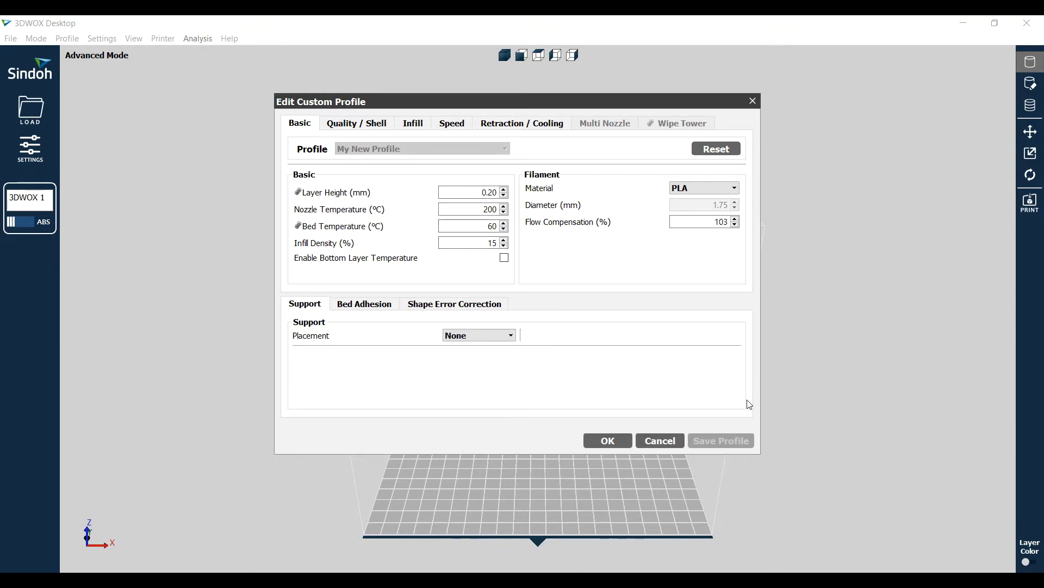
{"action": "left_click", "coordinate": [607, 440]}
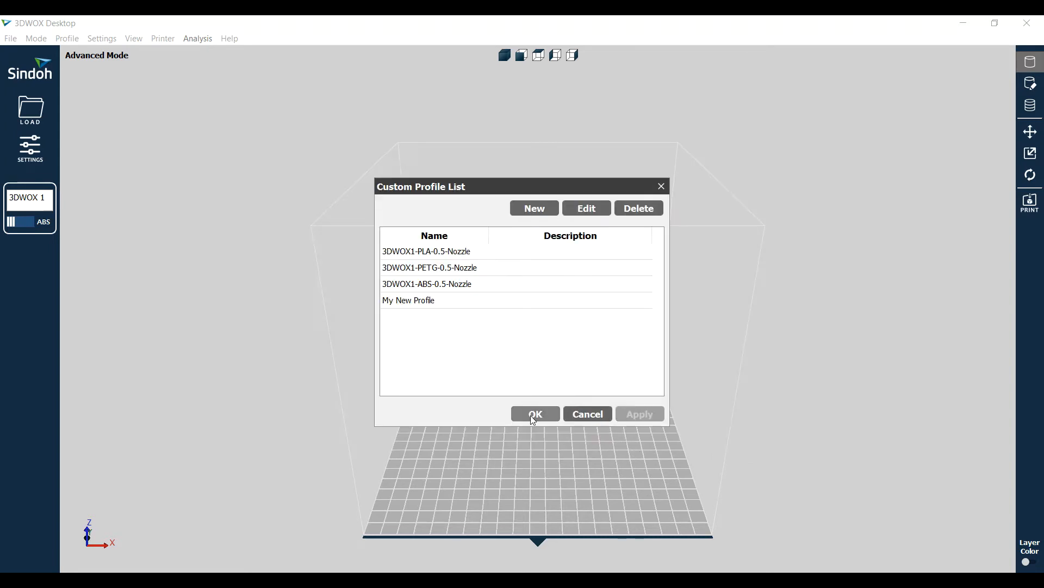
{"action": "left_click", "coordinate": [535, 414]}
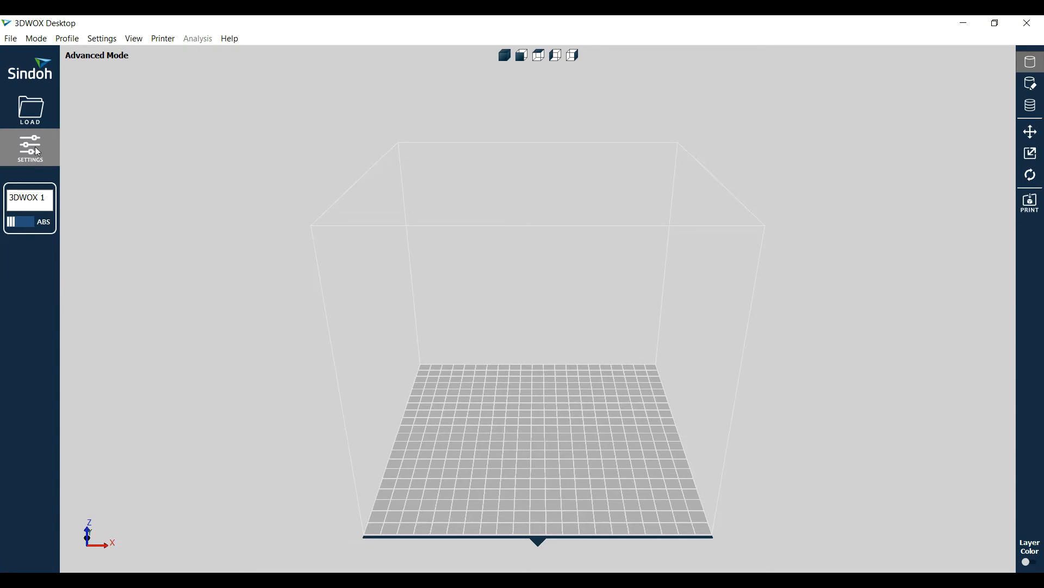
- Change Cartridge(1)'s profile from the ABS 0.5 nozzle profile to My New Profile
{"action": "left_click", "coordinate": [30, 148]}
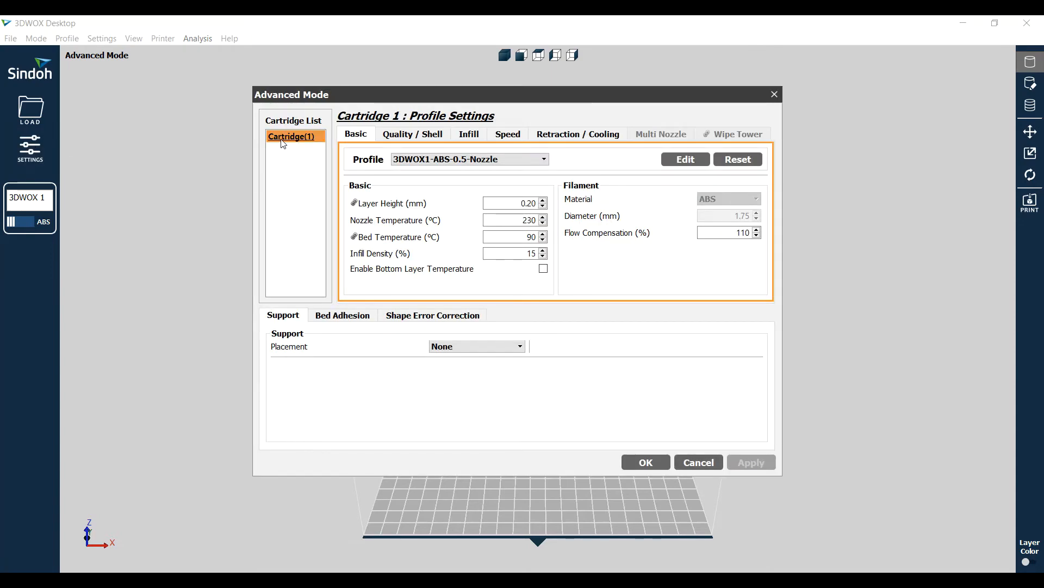
{"action": "left_click", "coordinate": [544, 159]}
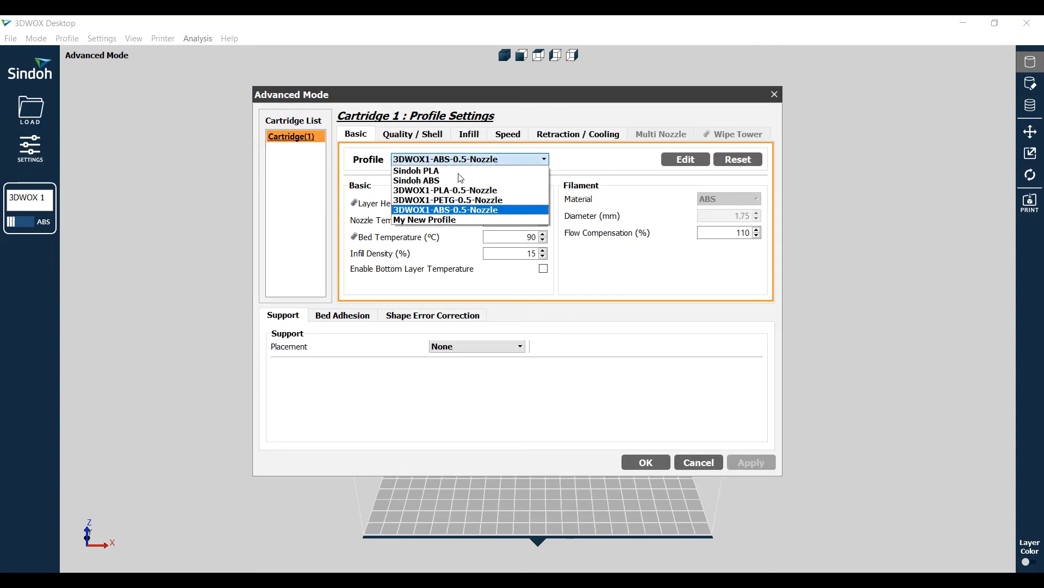
{"action": "mouse_move", "coordinate": [425, 220]}
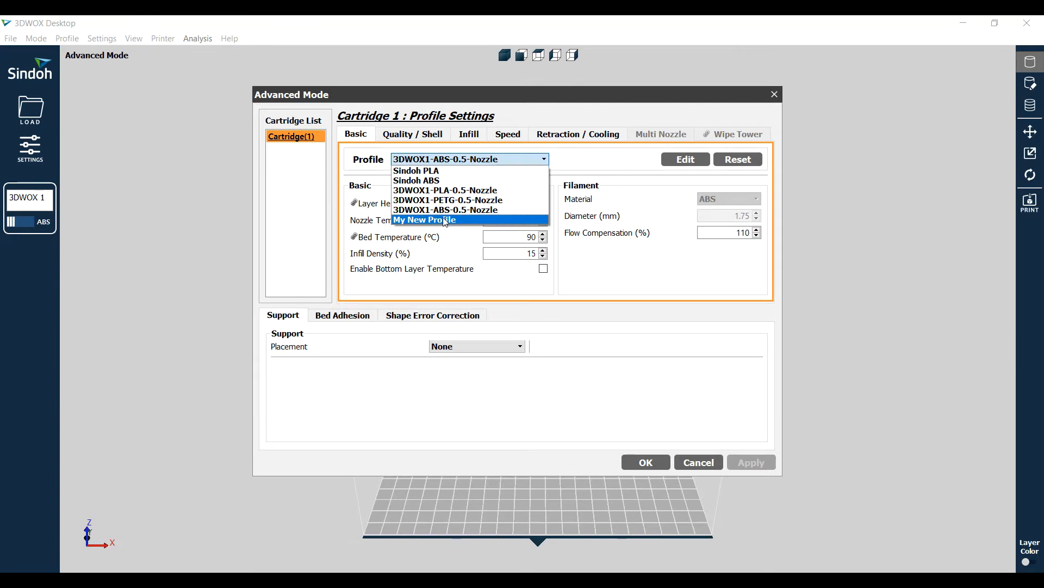
{"action": "left_click", "coordinate": [424, 220]}
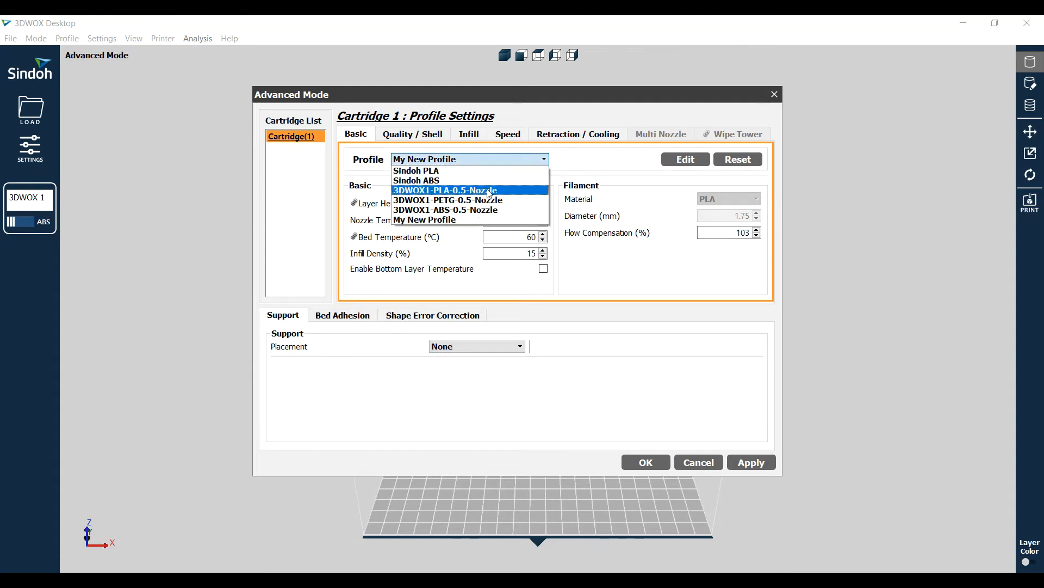
{"action": "mouse_move", "coordinate": [471, 209]}
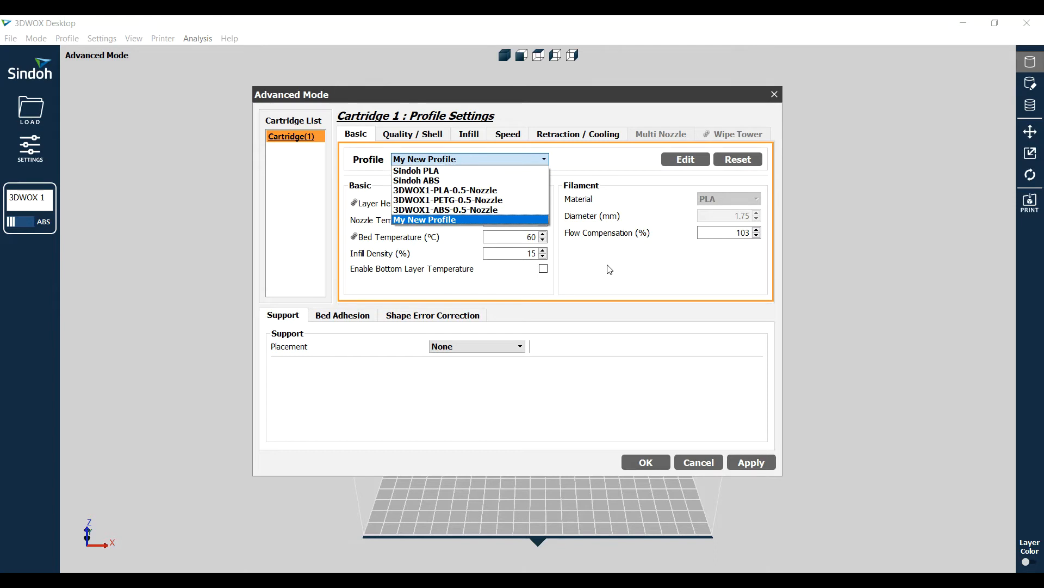
{"action": "mouse_move", "coordinate": [470, 210]}
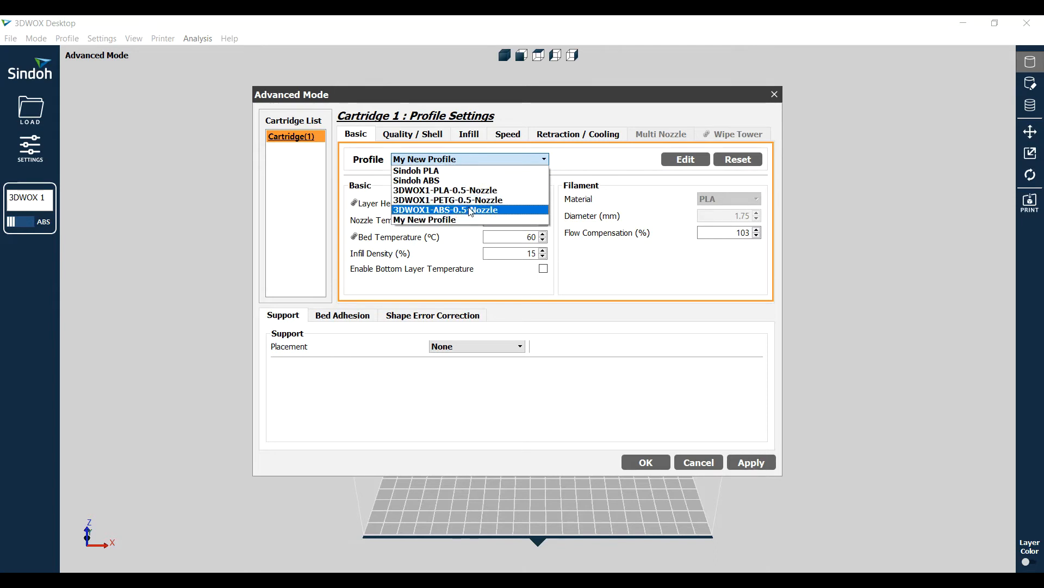
{"action": "mouse_move", "coordinate": [424, 220]}
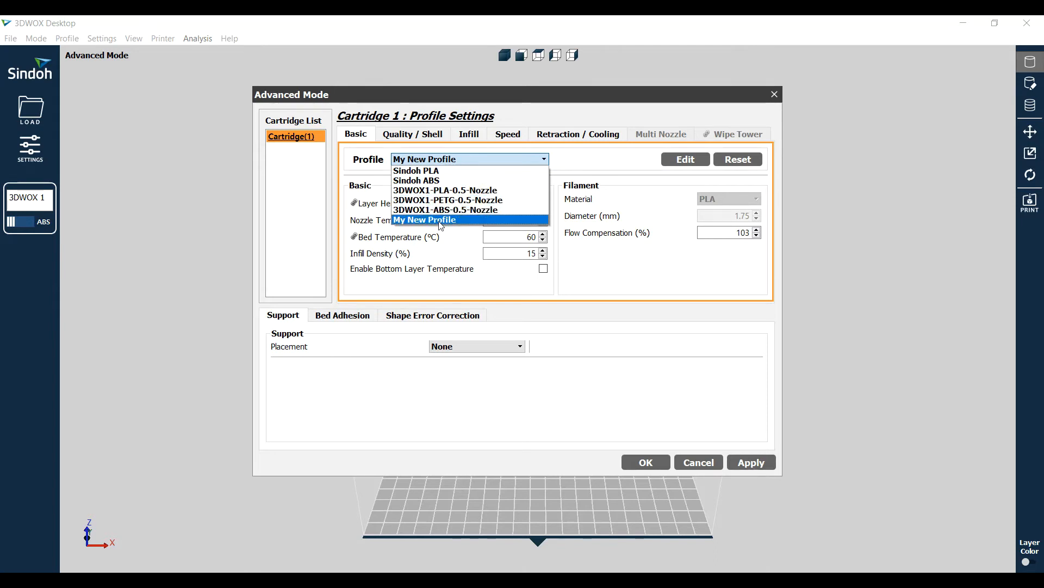
{"action": "mouse_move", "coordinate": [427, 223]}
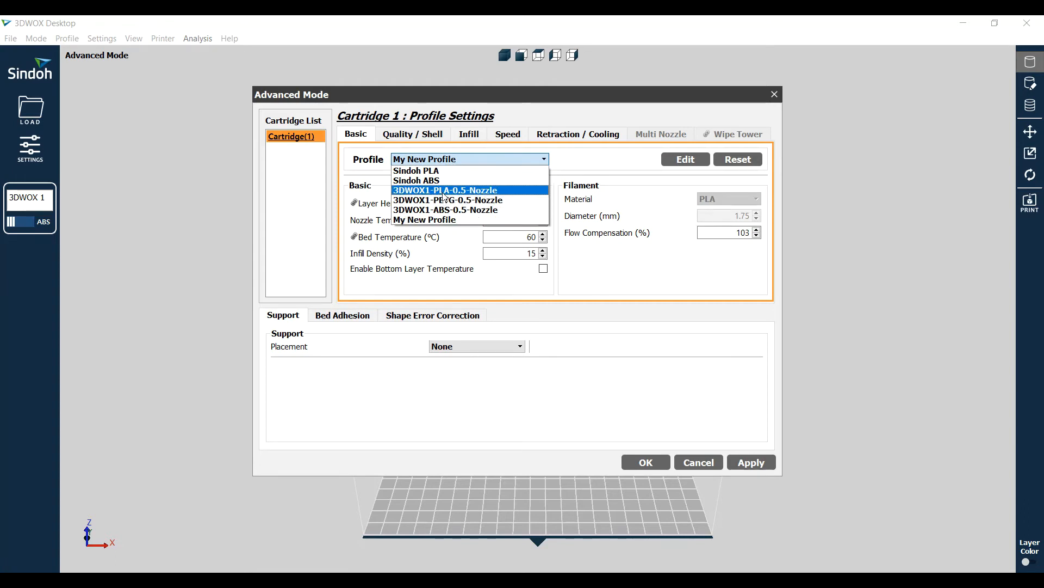
{"action": "mouse_move", "coordinate": [446, 209]}
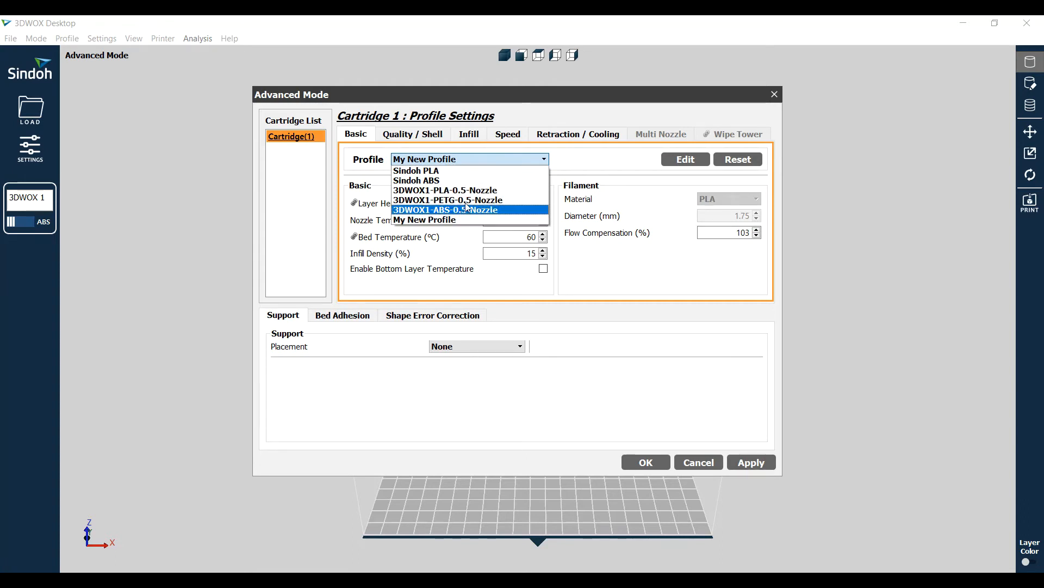
{"action": "left_click", "coordinate": [424, 220]}
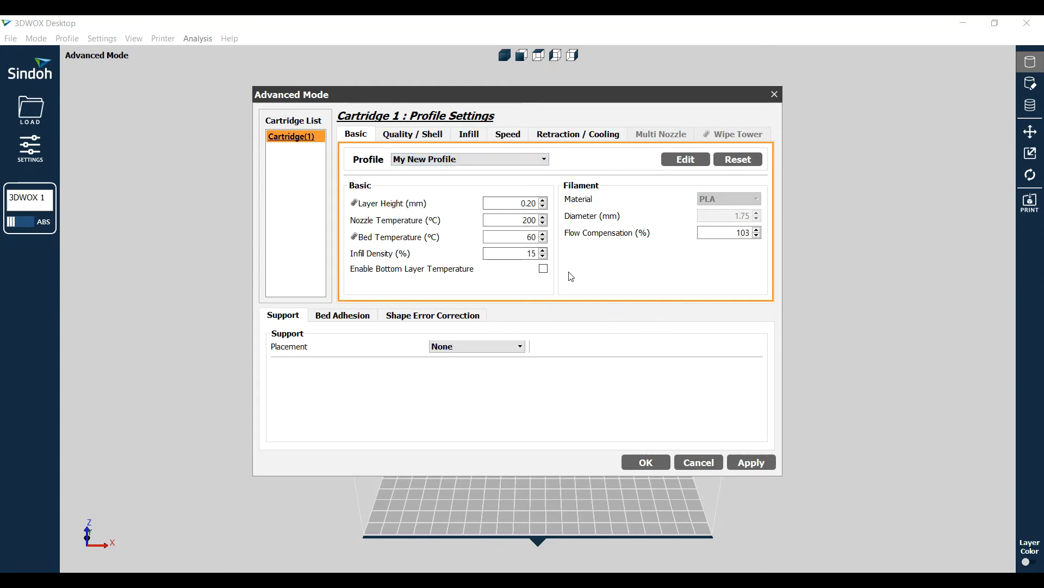
{"action": "mouse_move", "coordinate": [664, 285]}
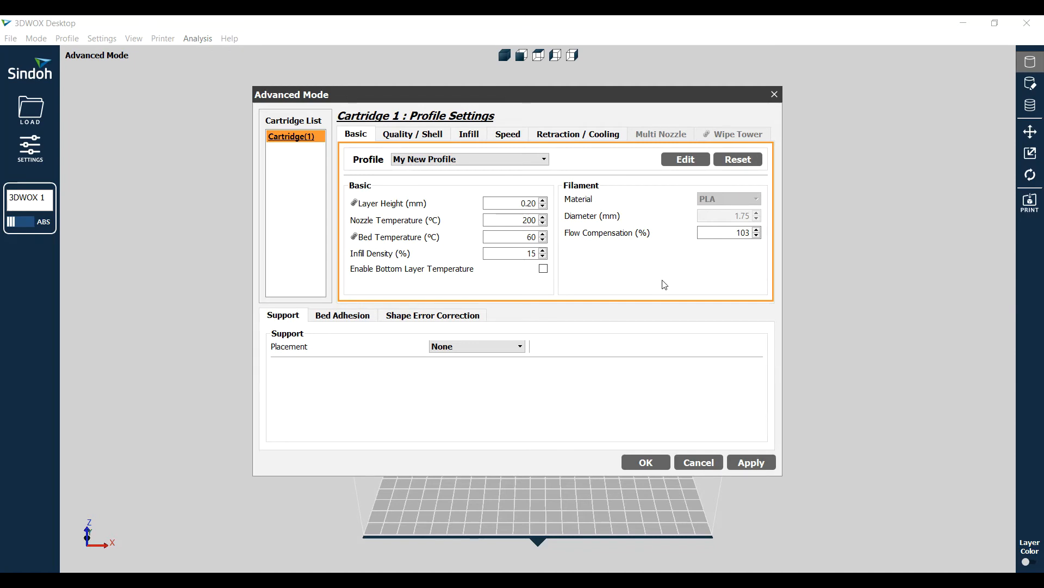
- Check the Speed settings, then lower Flow Compensation to 102 on the Basic tab
{"action": "left_click", "coordinate": [507, 134]}
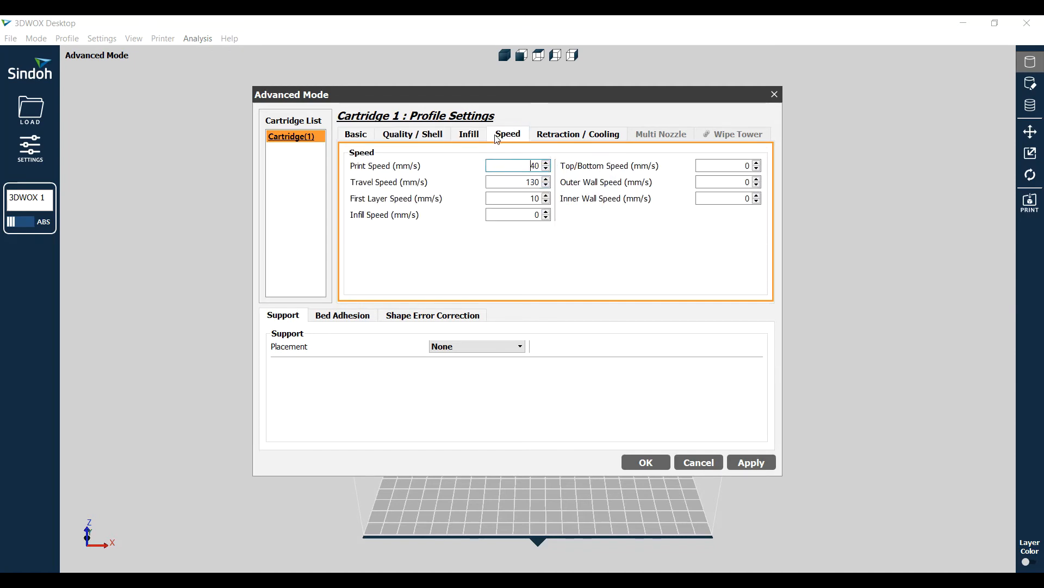
{"action": "left_click", "coordinate": [355, 133]}
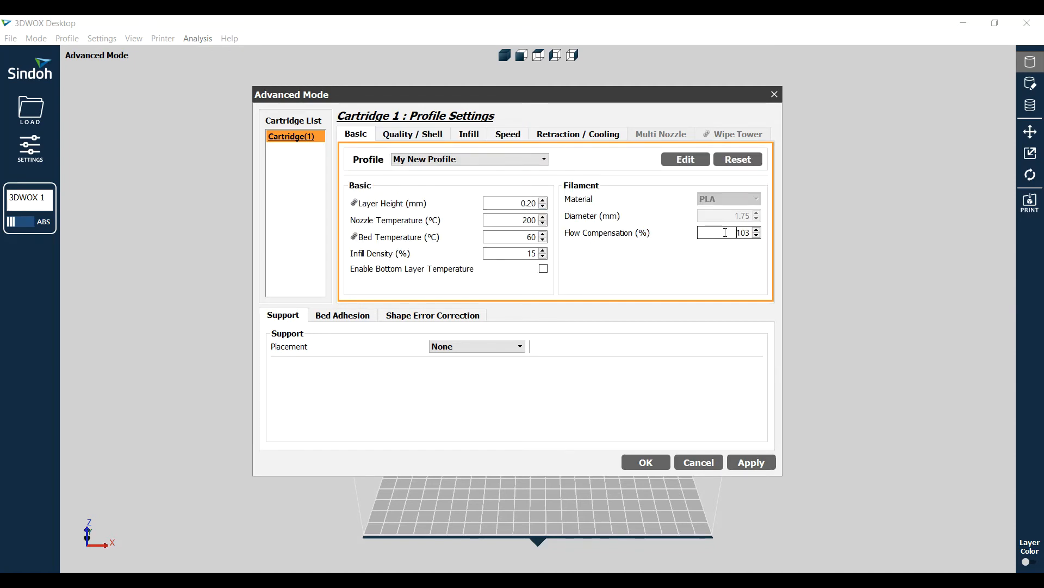
{"action": "triple_click", "coordinate": [724, 232]}
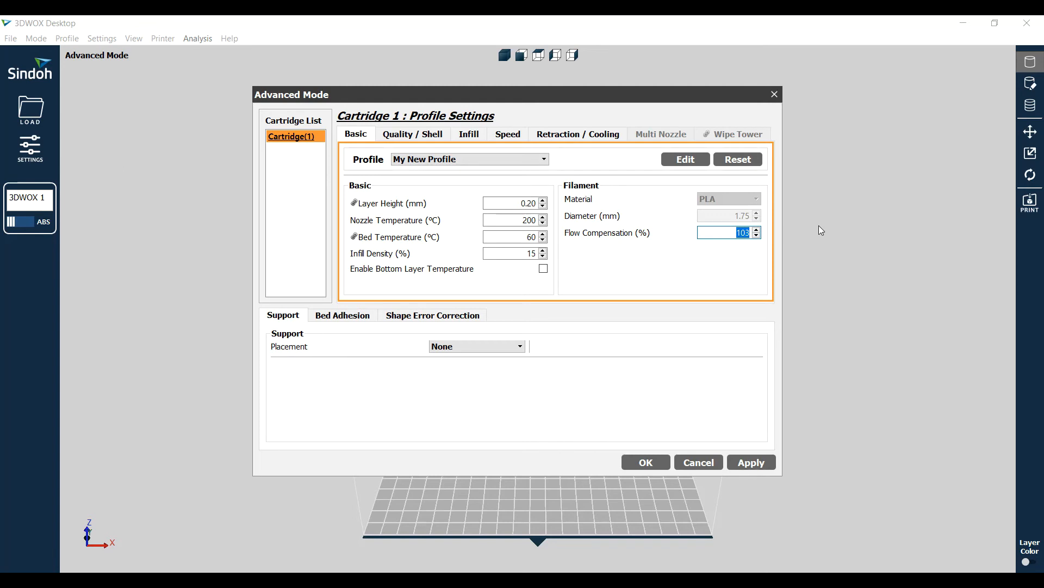
{"action": "left_click", "coordinate": [757, 235]}
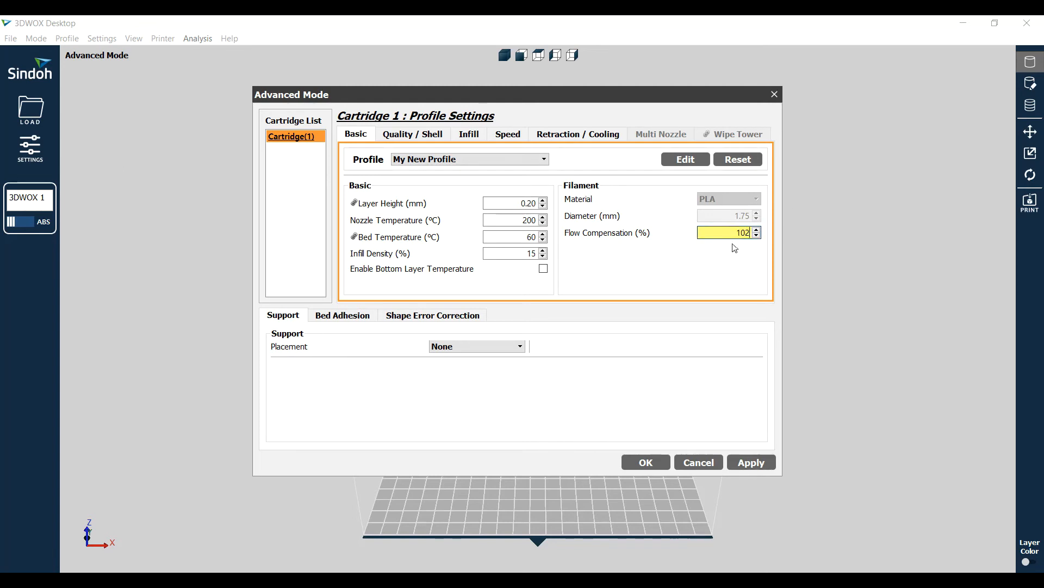
- Adjust flow compensation in Edit Custom Profile, save it, and close advanced settings
{"action": "left_click", "coordinate": [684, 159]}
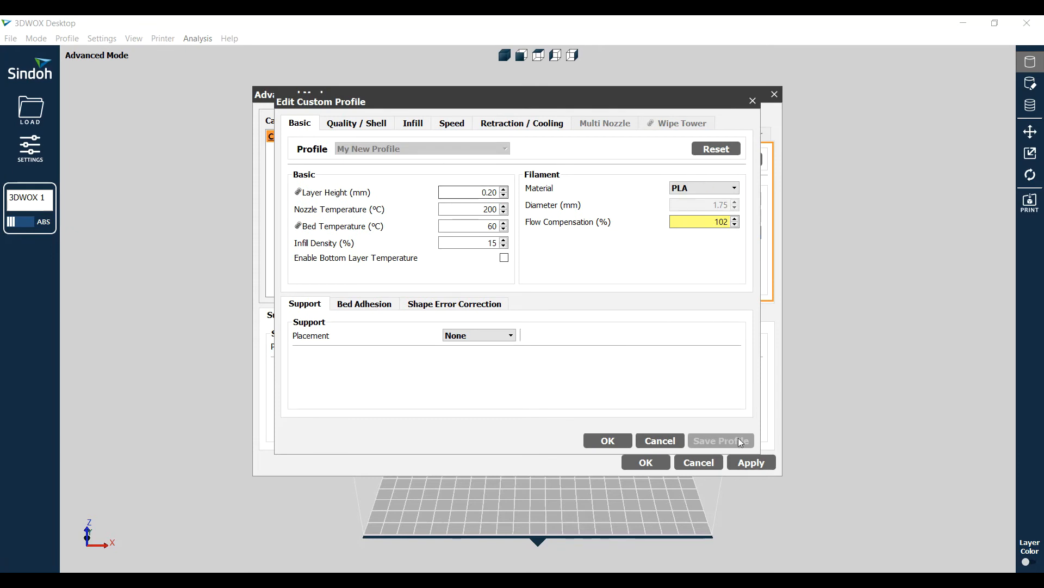
{"action": "left_click", "coordinate": [735, 219]}
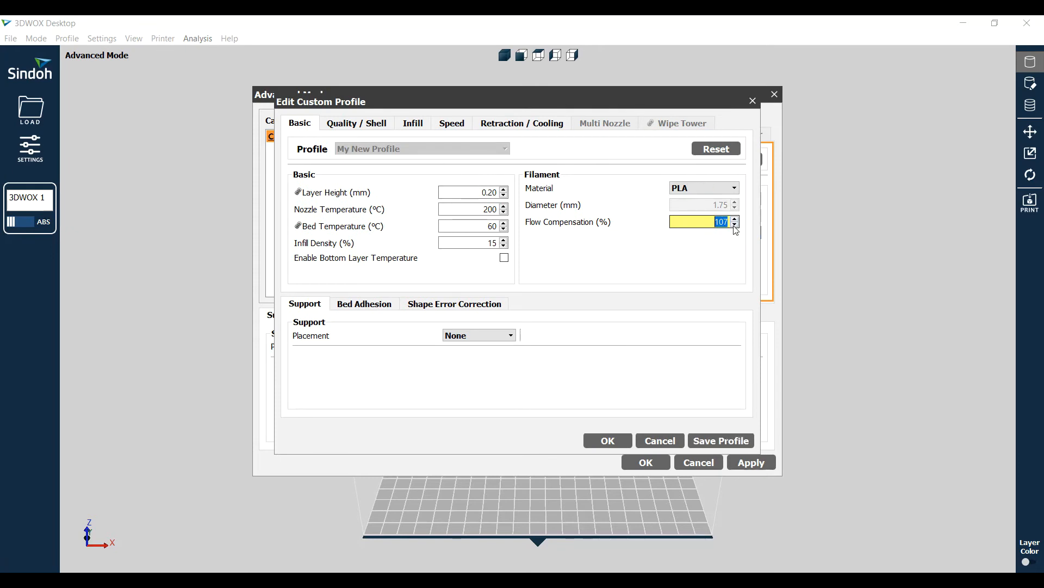
{"action": "left_click", "coordinate": [736, 225]}
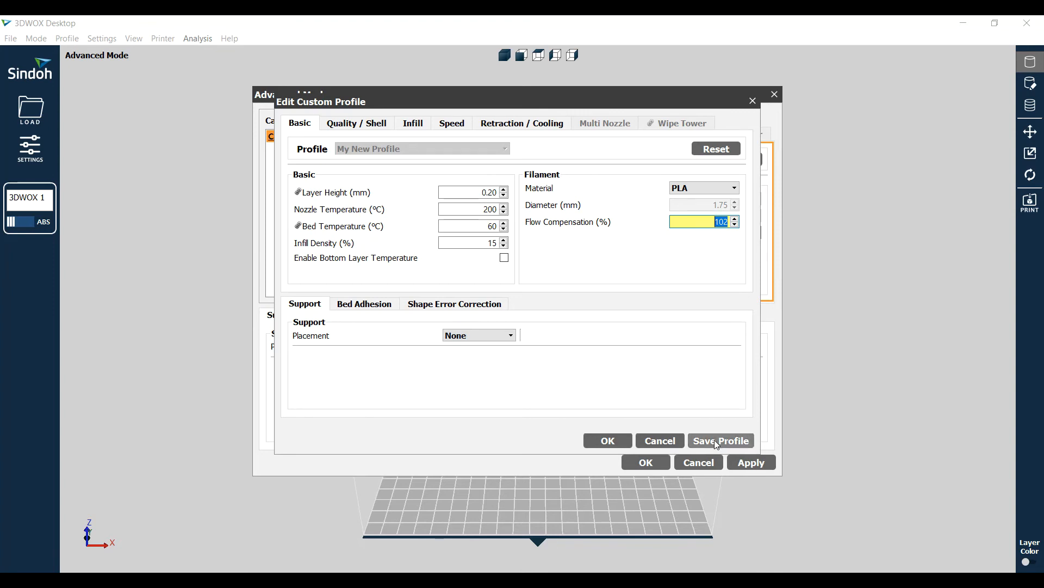
{"action": "mouse_move", "coordinate": [660, 440]}
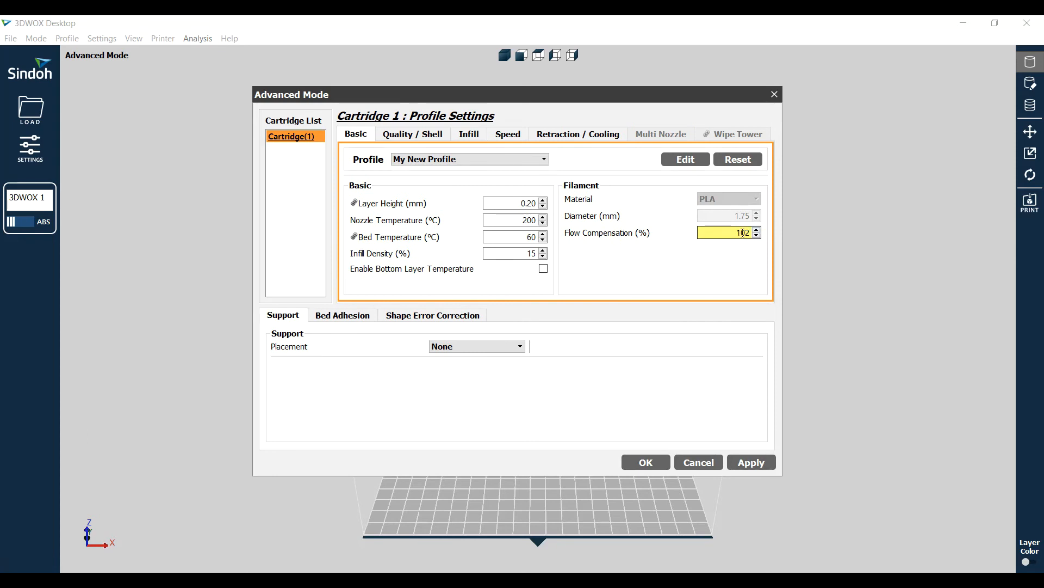
{"action": "left_click", "coordinate": [756, 229]}
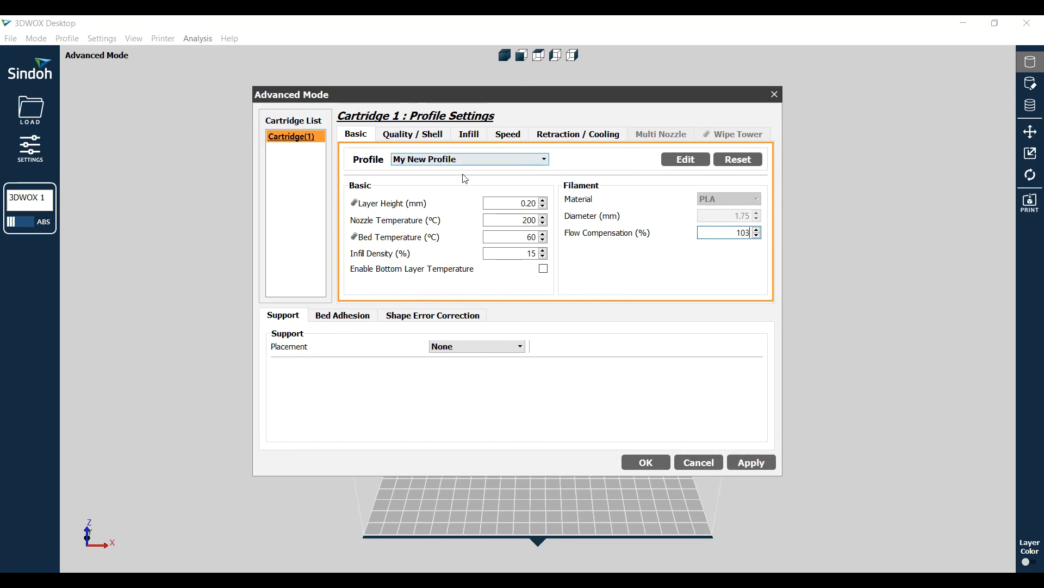
{"action": "left_click", "coordinate": [544, 158]}
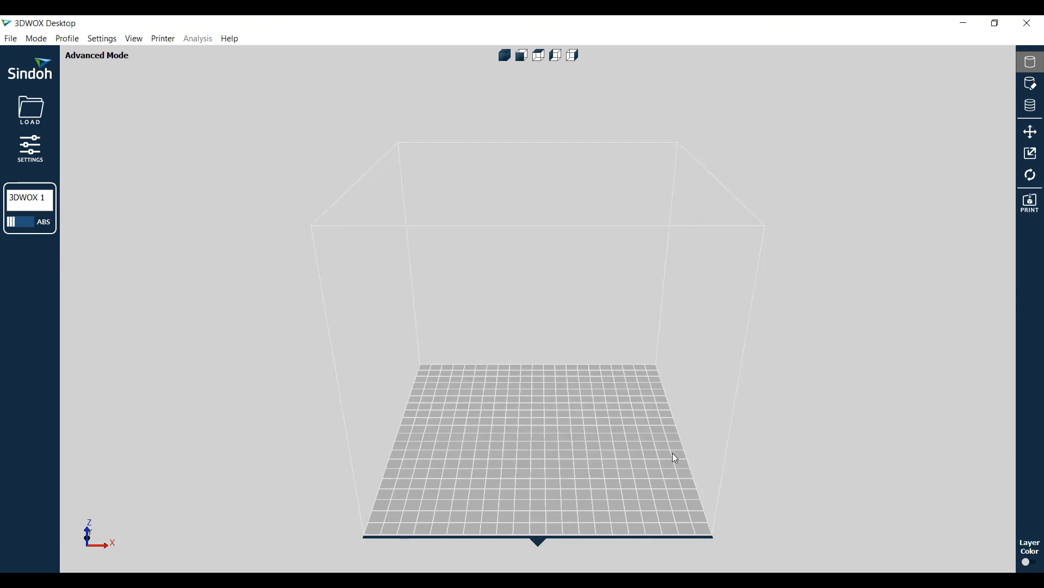
- Load hex.stl and slice it, giving a 9-minute, 1.9-gram estimate
{"action": "left_click", "coordinate": [29, 109]}
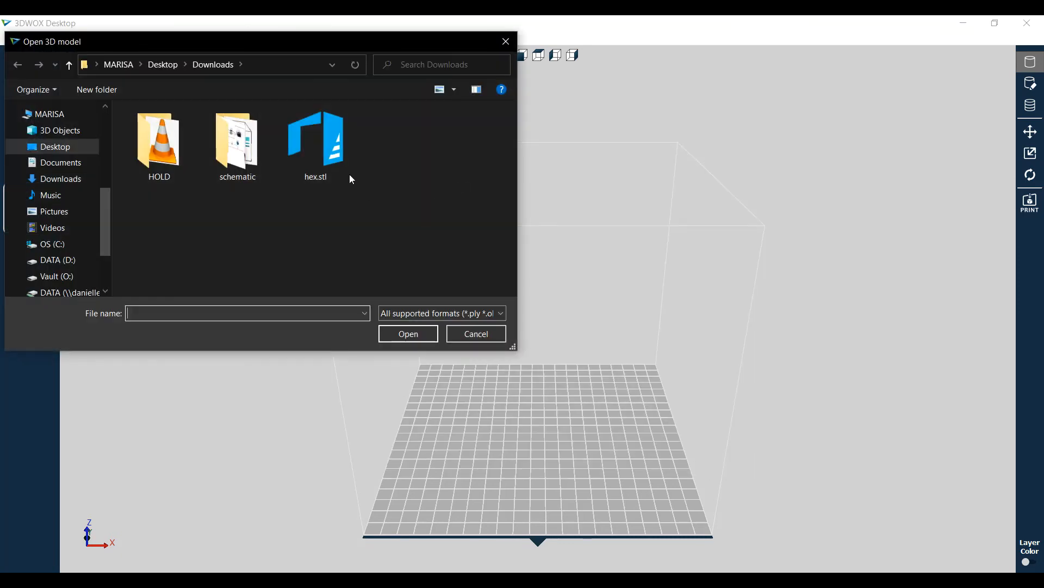
{"action": "double_click", "coordinate": [316, 138]}
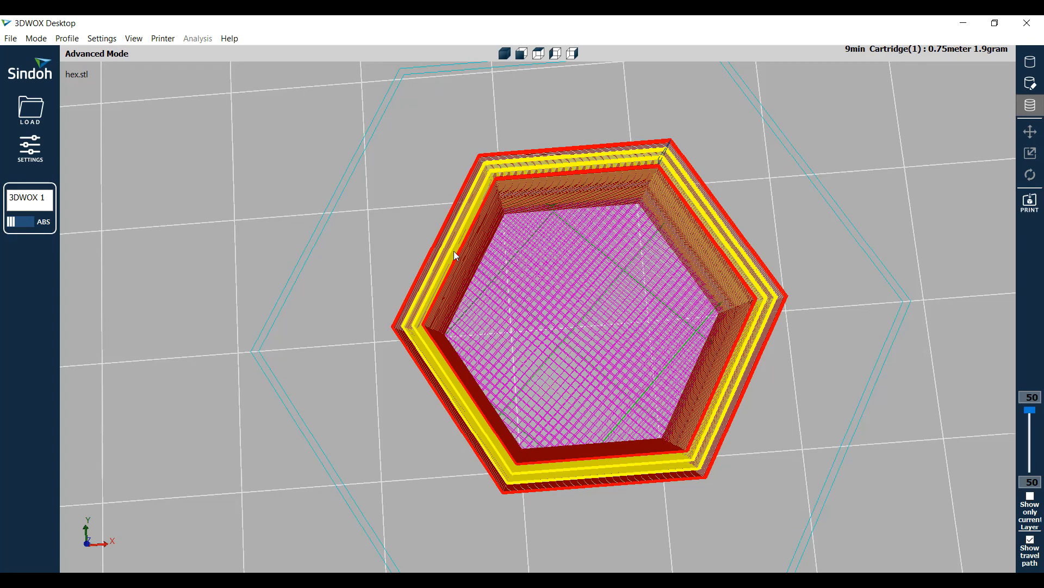
{"action": "mouse_move", "coordinate": [428, 327]}
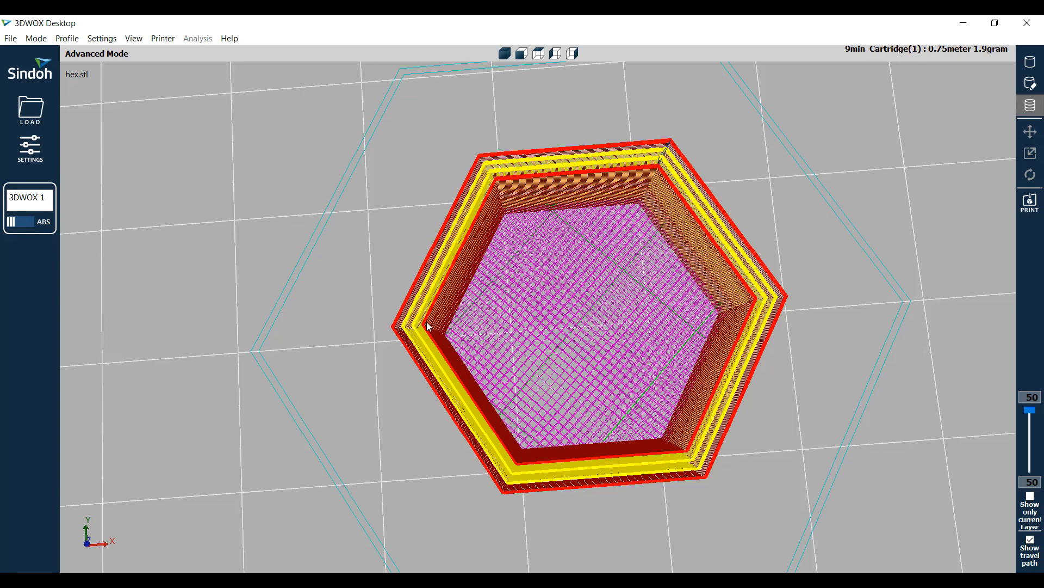